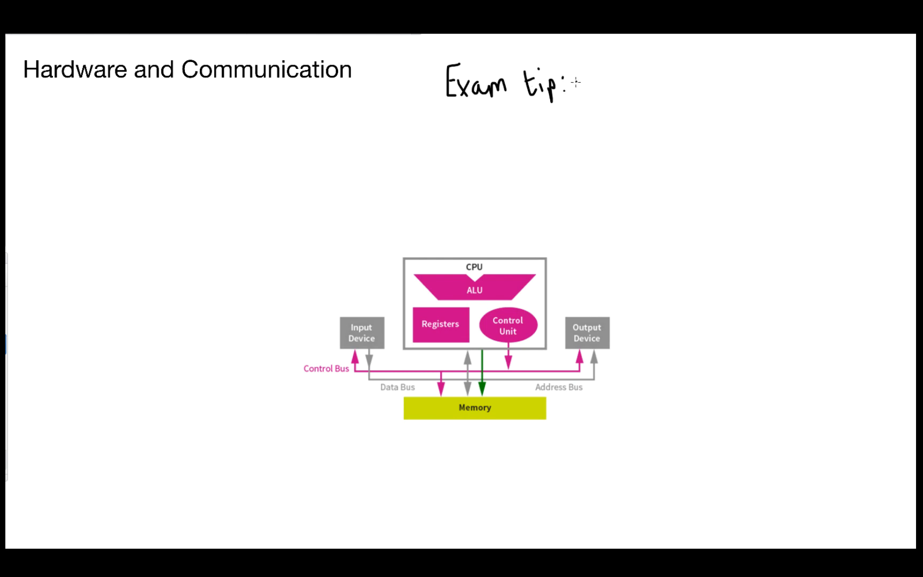
Handwrite the note "Exam tip: use these shapes in your exam!" above the CPU diagram
{"action": "type", "text": "use these Shapes In your"}
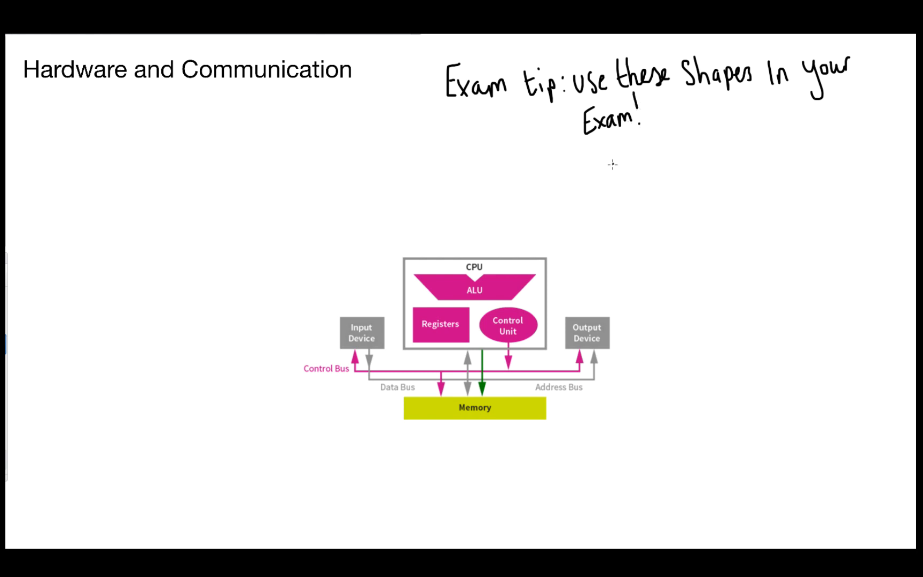
{"action": "left_click_drag", "start_coordinate": [298, 274], "coordinate": [342, 318]}
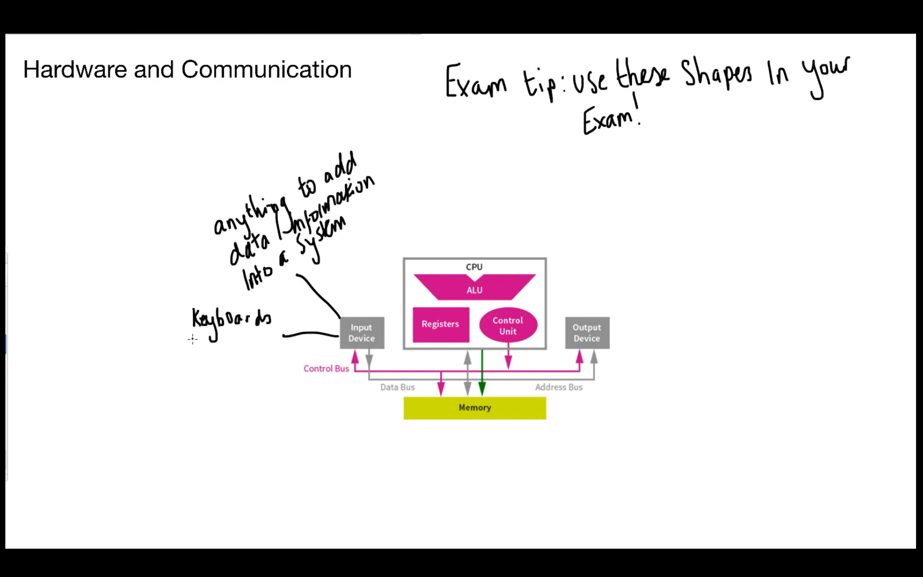
Annotate input devices with graphics tablets and output devices with VDU screens, printers and Braille terminals
{"action": "type", "text": "graphics tablets"}
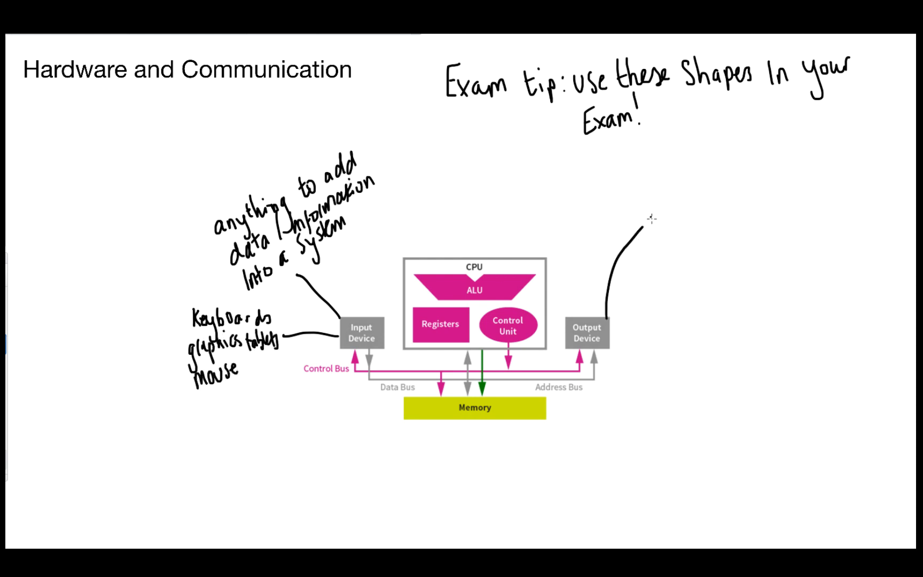
{"action": "type", "text": "output Something"}
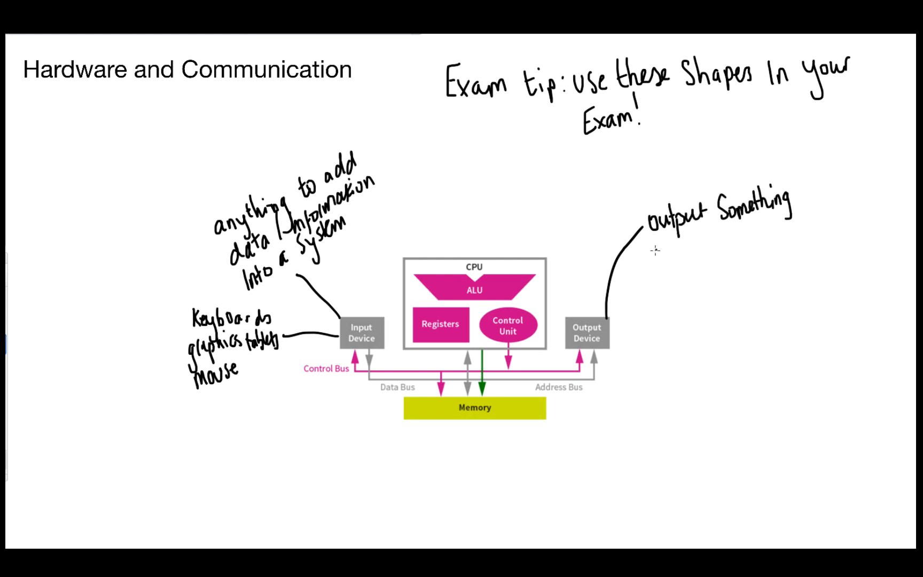
{"action": "type", "text": "VDU - Screens"}
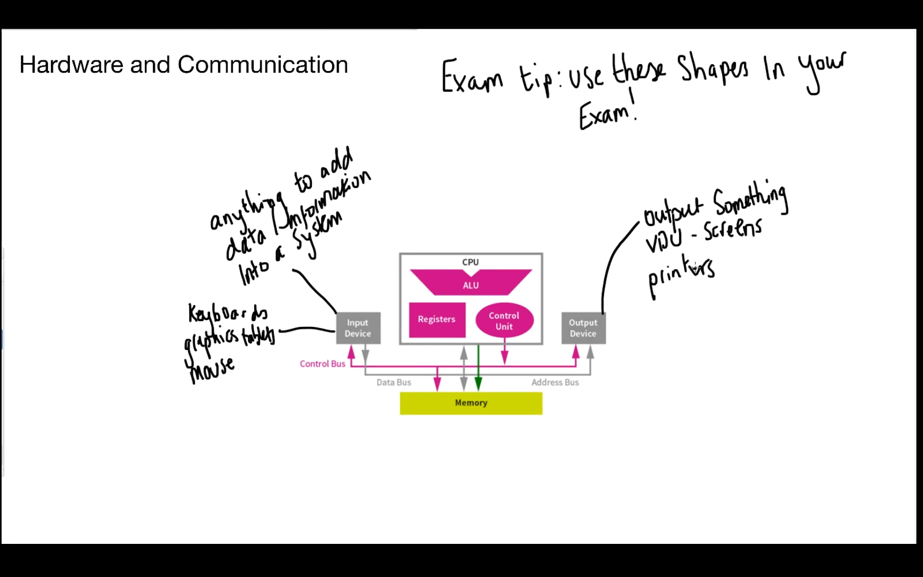
{"action": "type", "text": "Baille terminal"}
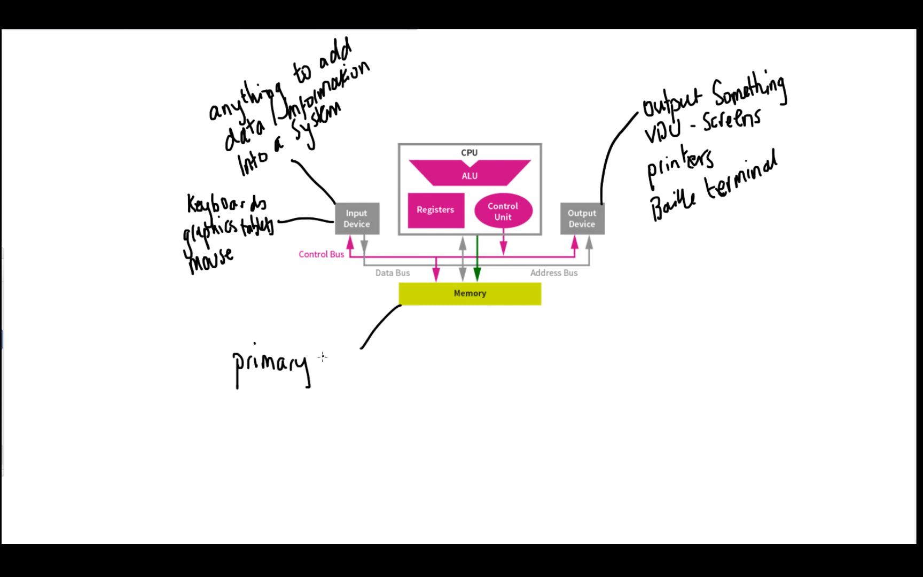
Annotate Memory as primary storage: RAM, cache, fast compared to secondary, temporary (volatile)
{"action": "type", "text": "Storage"}
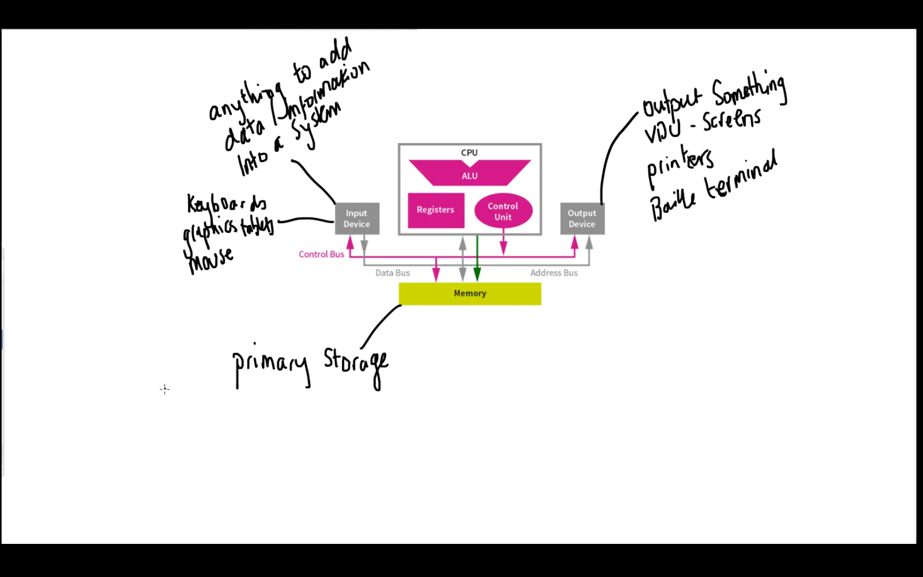
{"action": "type", "text": "e.g Ram Cache"}
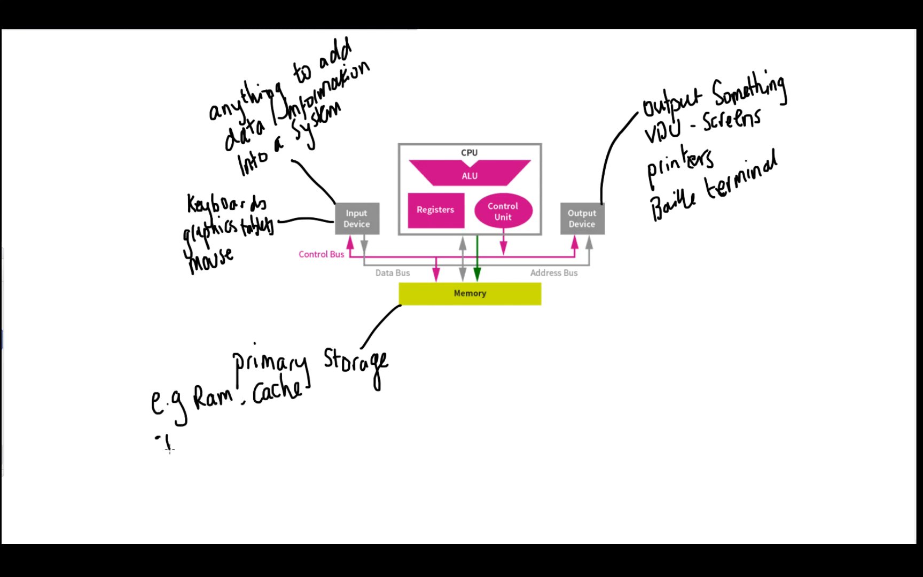
{"action": "type", "text": "-Fast compared"}
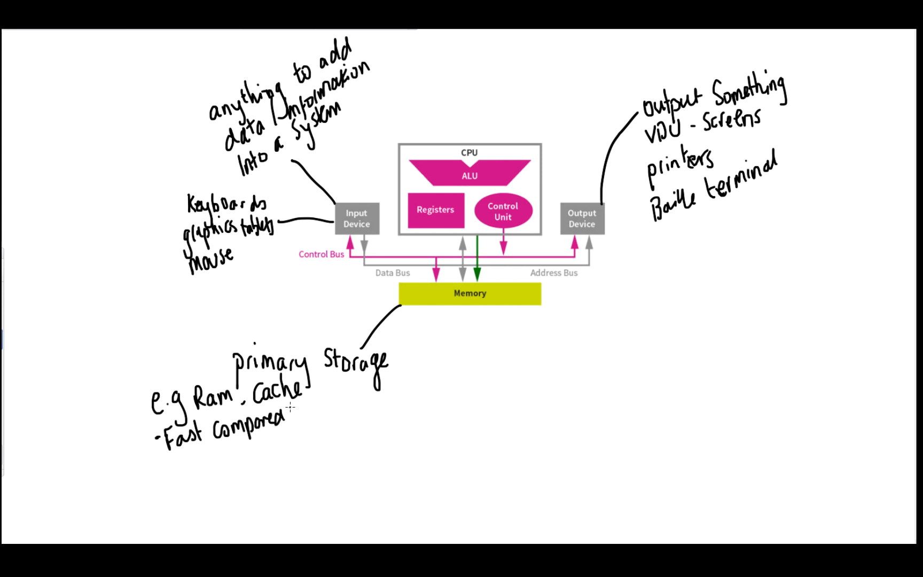
{"action": "type", "text": "to Secondary Storage"}
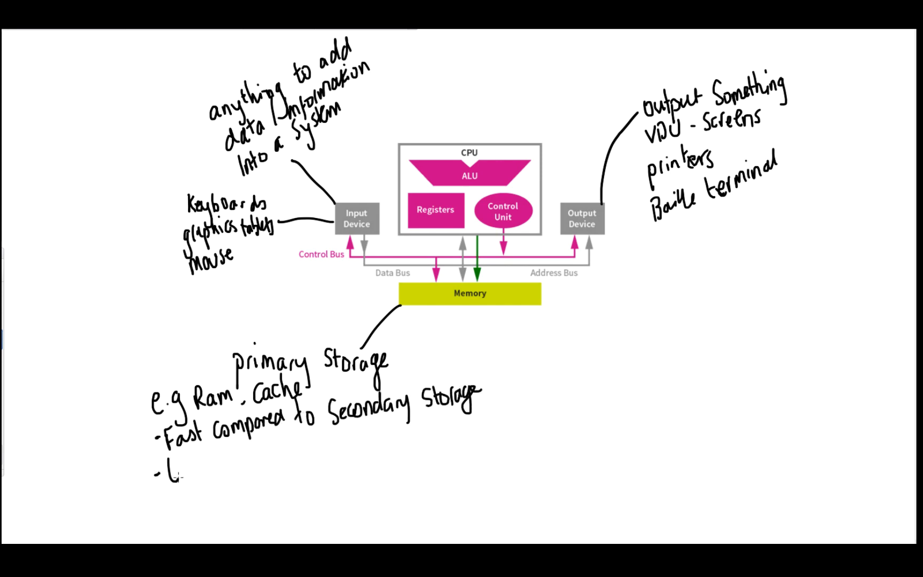
{"action": "type", "text": "temporary"}
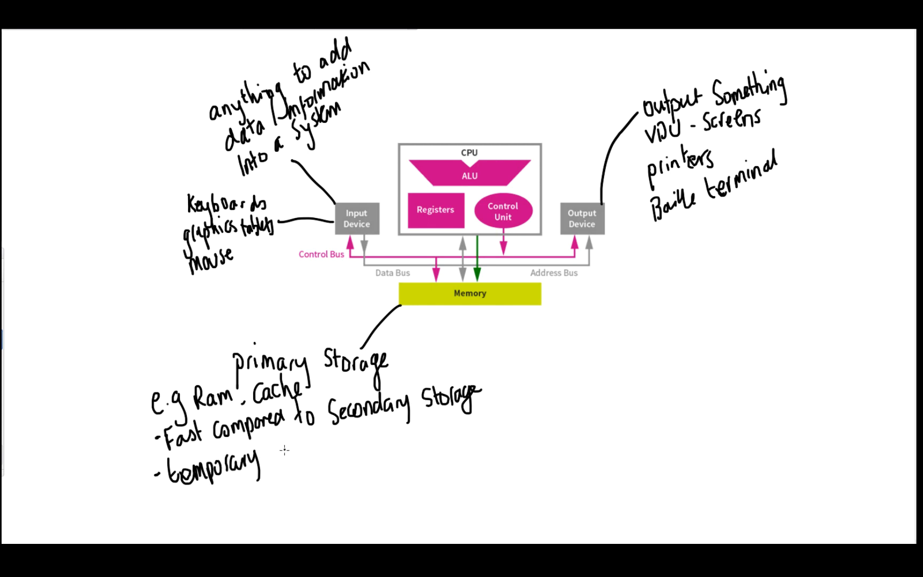
{"action": "type", "text": "Storage (V"}
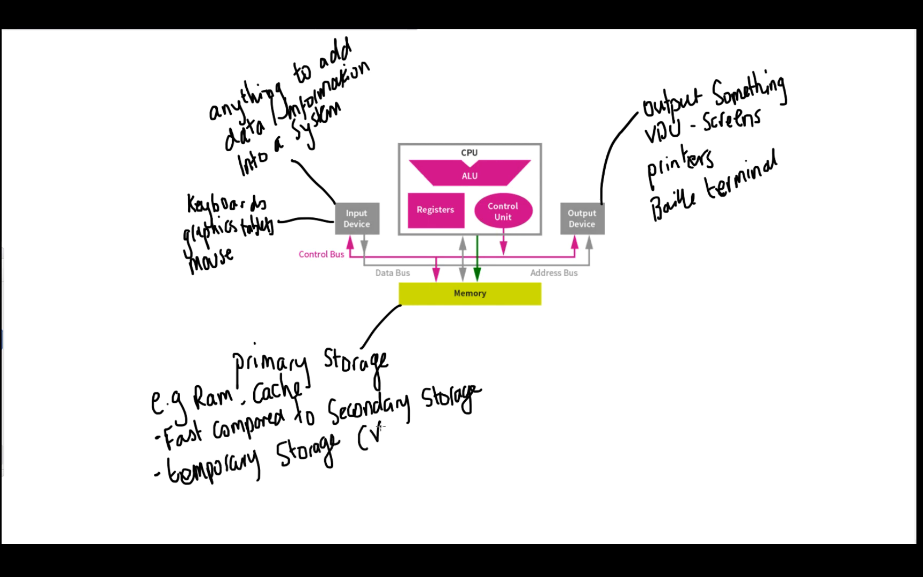
{"action": "type", "text": "Volatile)"}
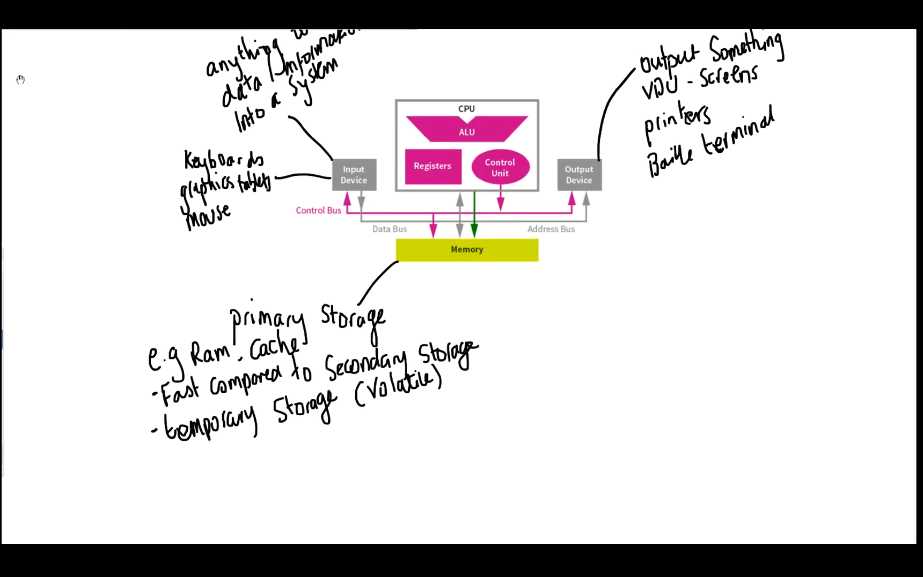
Continue below with the note that data is moved from secondary storage, starting the Secondary Storage heading
{"action": "scroll", "scroll_direction": "down", "scroll_amount": 3}
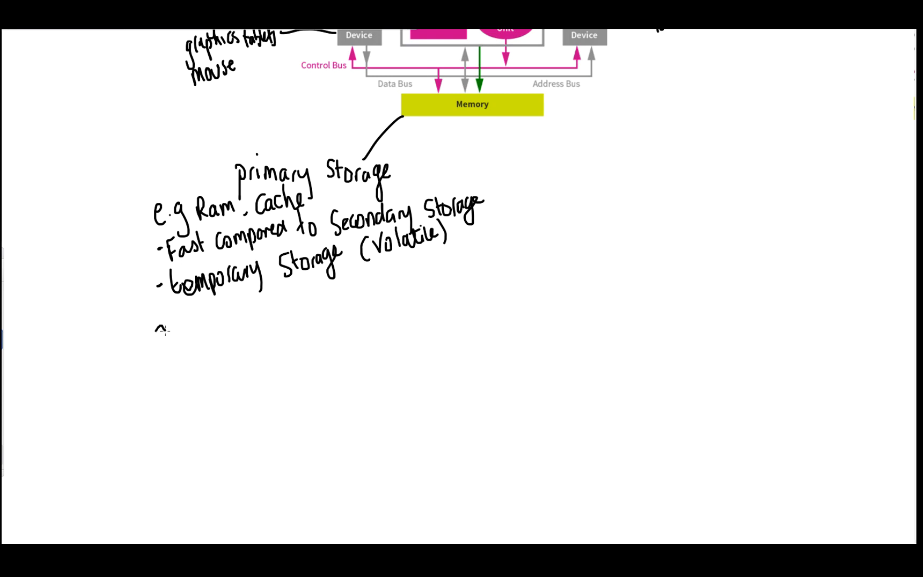
{"action": "type", "text": "Data is m"}
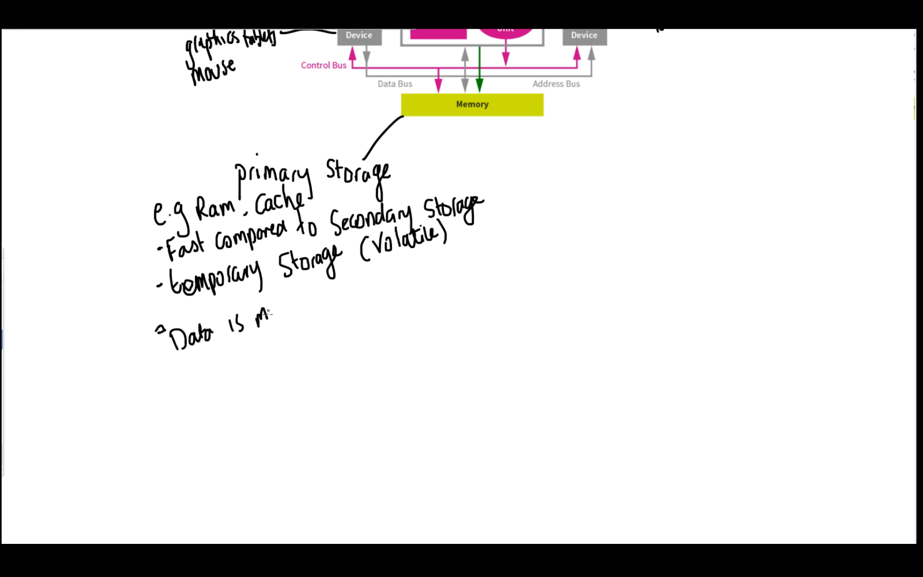
{"action": "type", "text": "ove from Sec"}
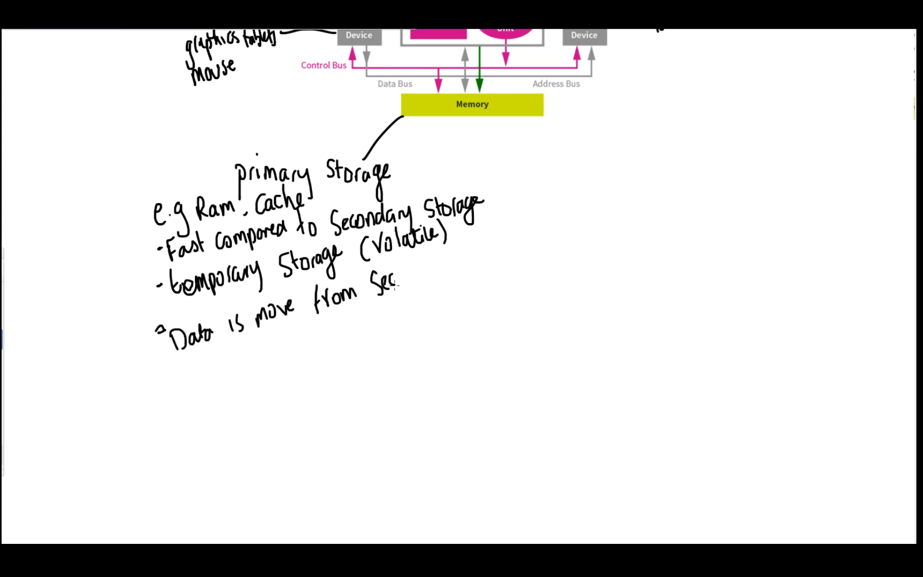
{"action": "type", "text": "Secondary Storage Into ram / Cache to"}
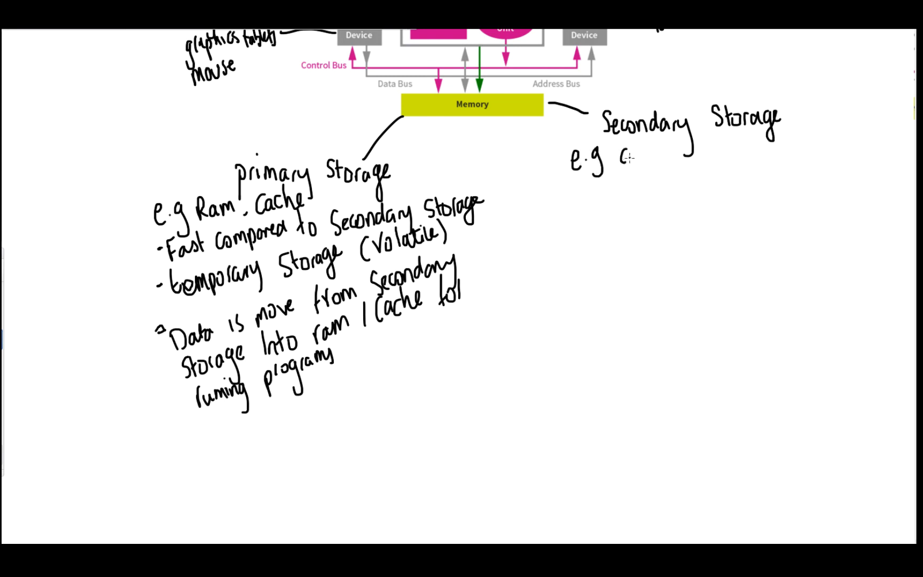
List secondary storage examples CD-RW, tape, HDD, SSD and note long-term, non-volatile storage
{"action": "type", "text": "CD-RW"}
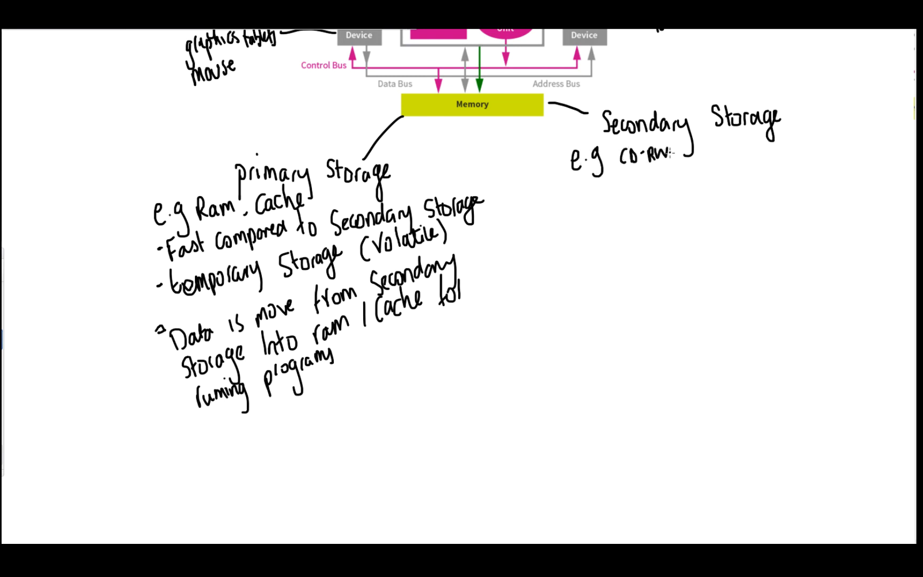
{"action": "type", "text": "tape,"}
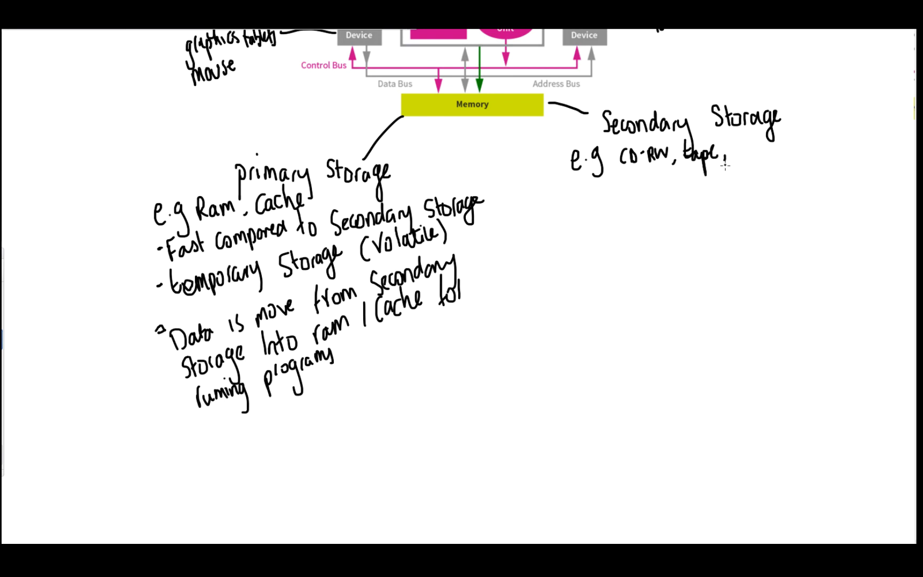
{"action": "type", "text": "HDD,SS"}
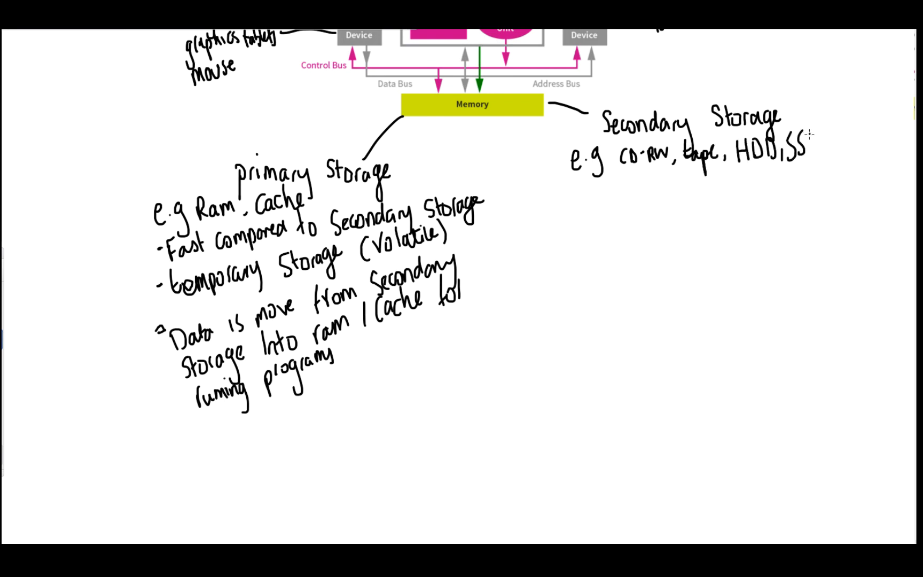
{"action": "type", "text": "SD"}
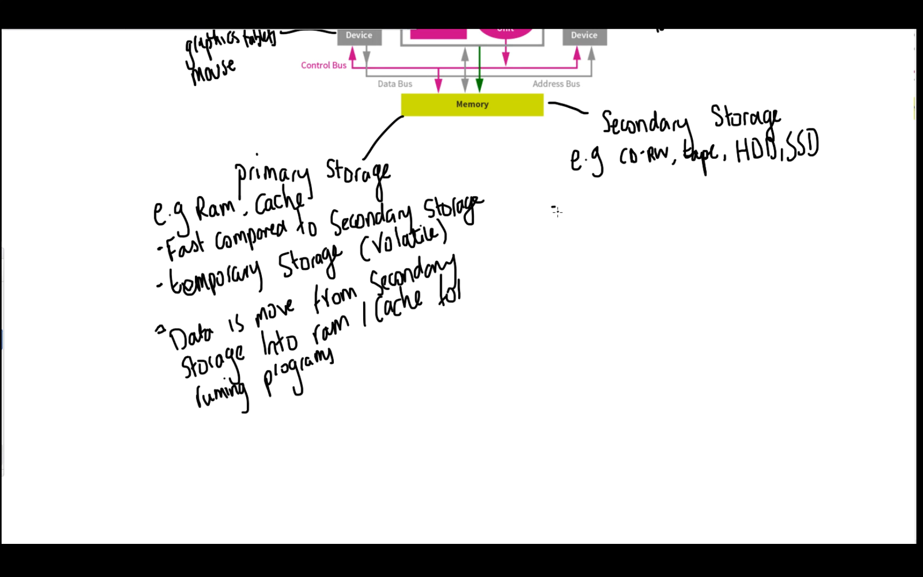
{"action": "type", "text": "-if it n"}
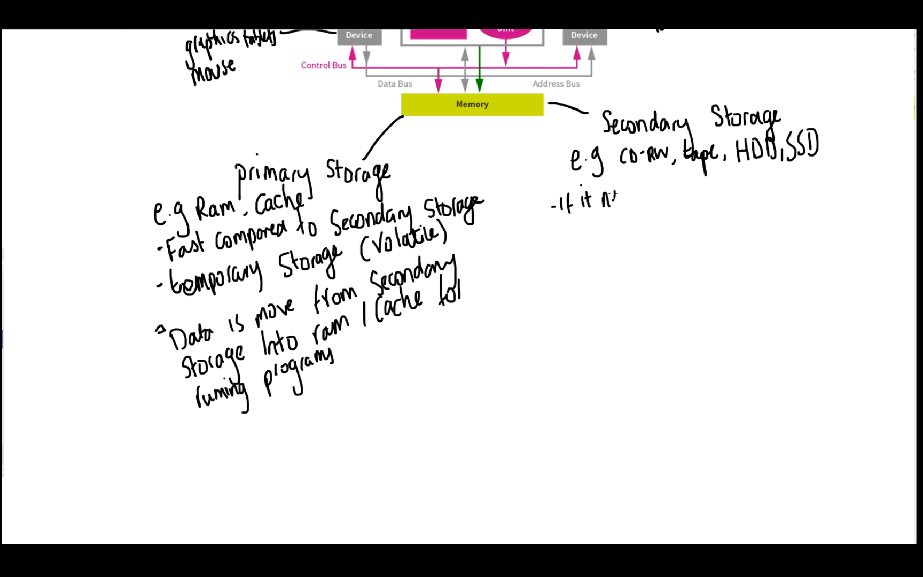
{"action": "type", "text": "needs storing i"}
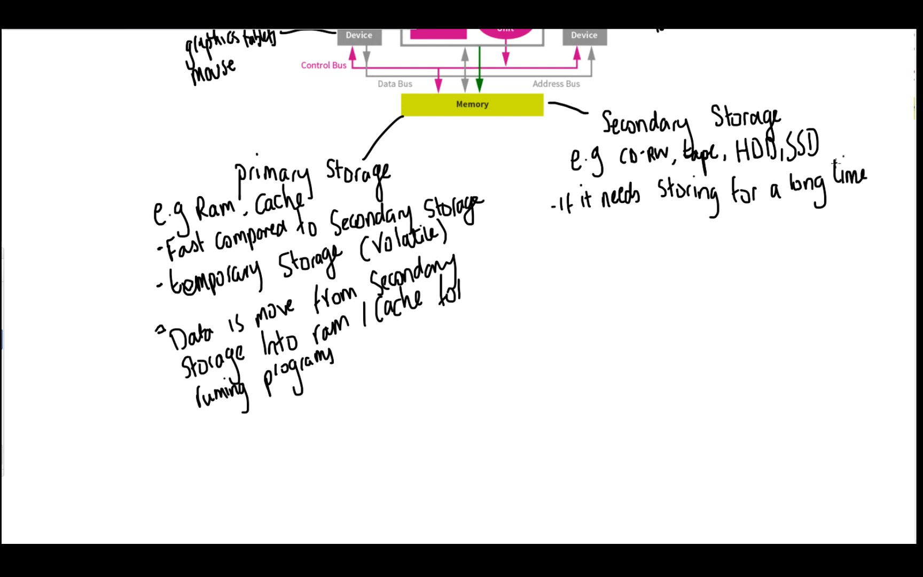
{"action": "type", "text": "this is where it i"}
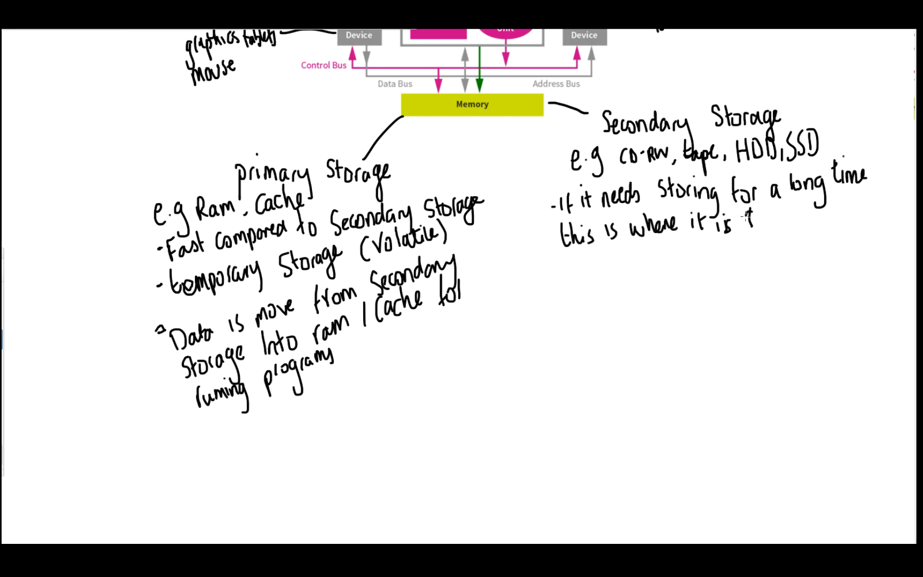
{"action": "type", "text": "stored"}
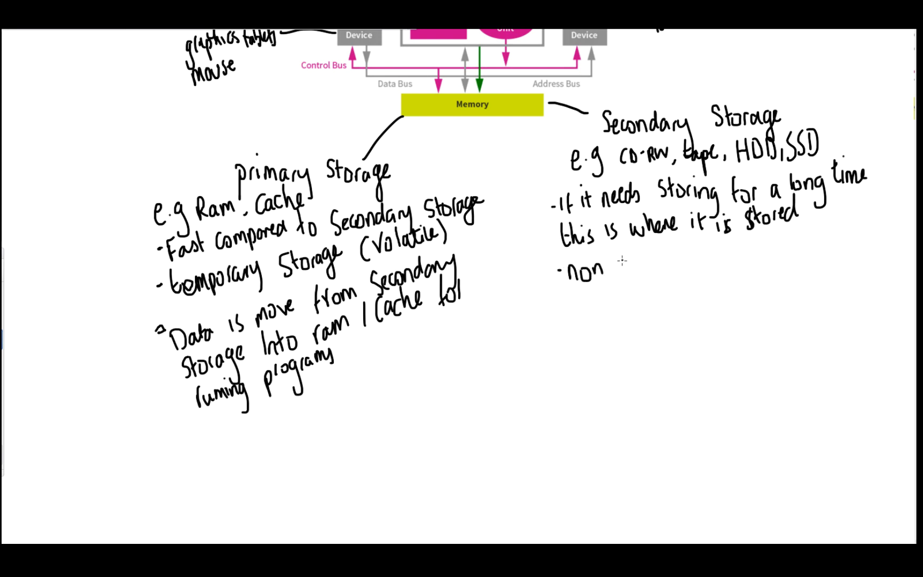
{"action": "type", "text": "volatile"}
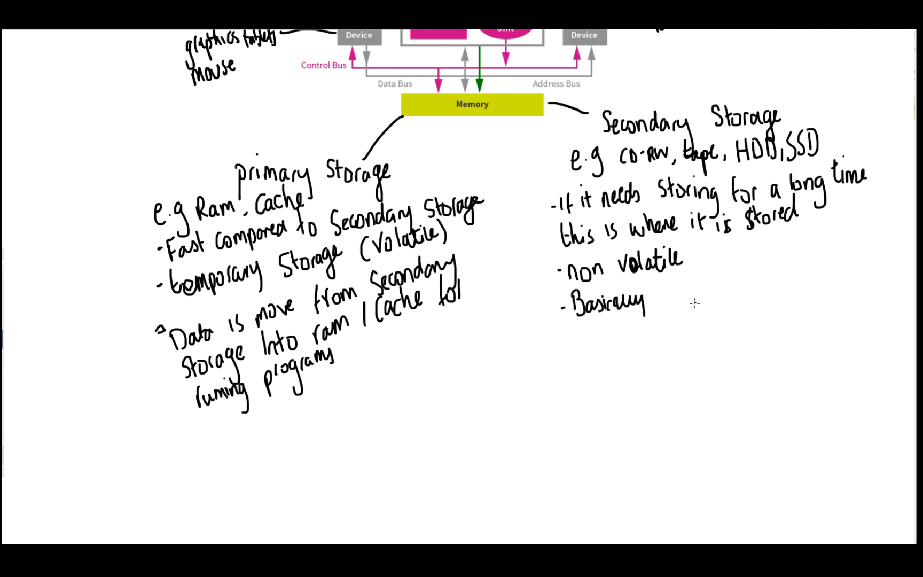
Handwrite that data goes from the computer's RAM to mass storage
{"action": "type", "text": "data goes t"}
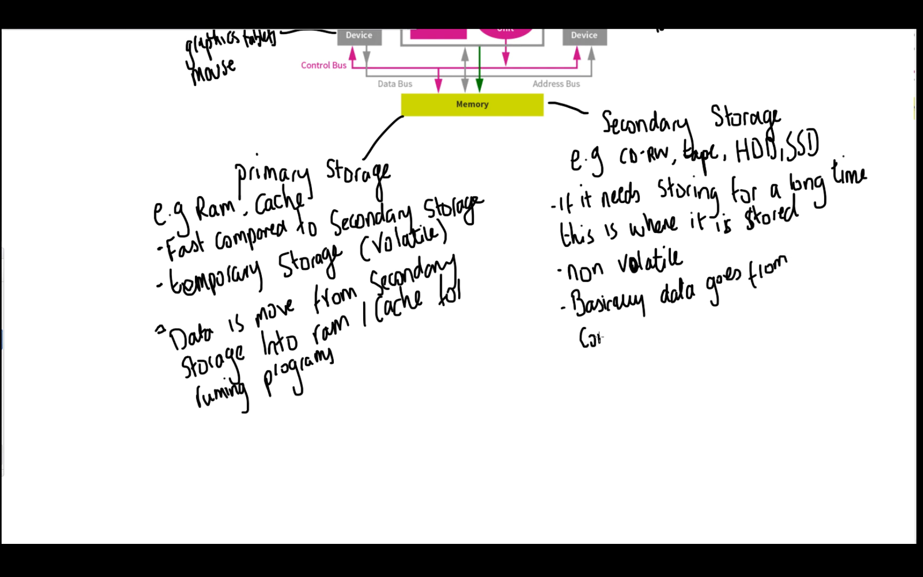
{"action": "type", "text": "Computer RA"}
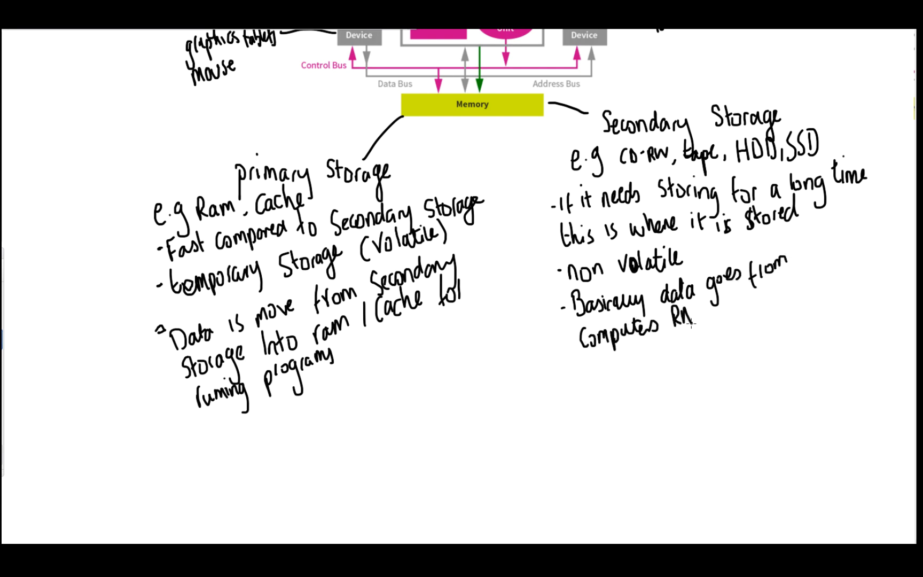
{"action": "type", "text": "RAM to mass"}
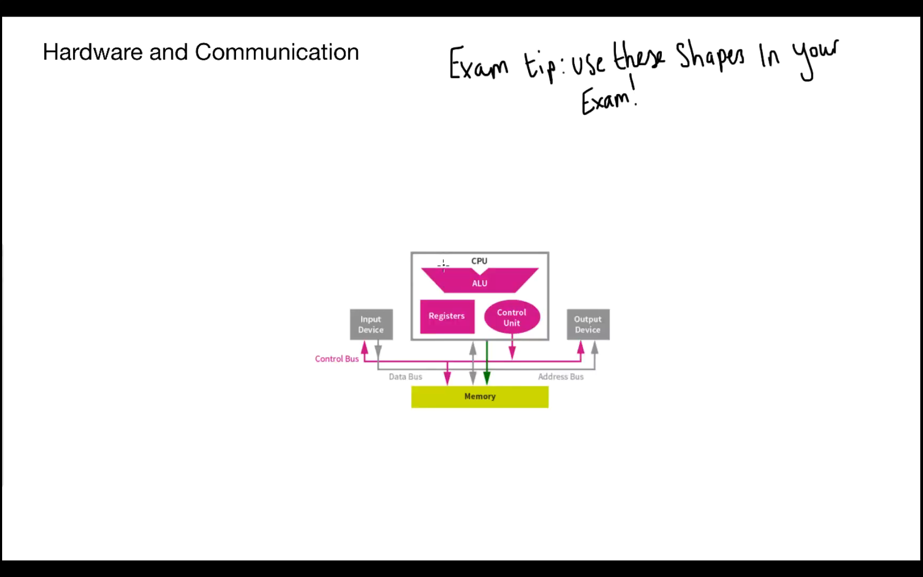
Link the ALU to notes: Arithmetic Logic Unit does all calculations, allows decision making by manipulating data
{"action": "left_click_drag", "start_coordinate": [342, 140], "coordinate": [442, 270]}
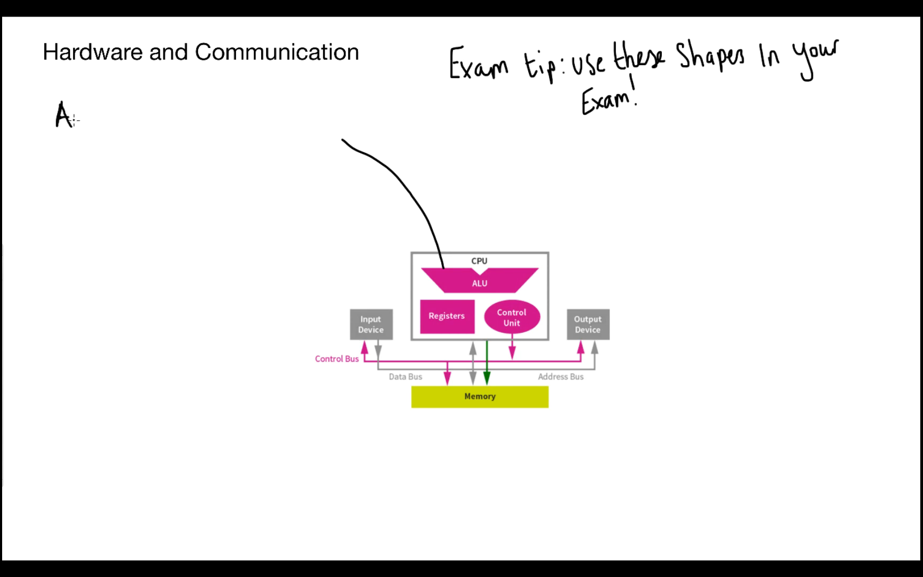
{"action": "type", "text": "Arithmetic"}
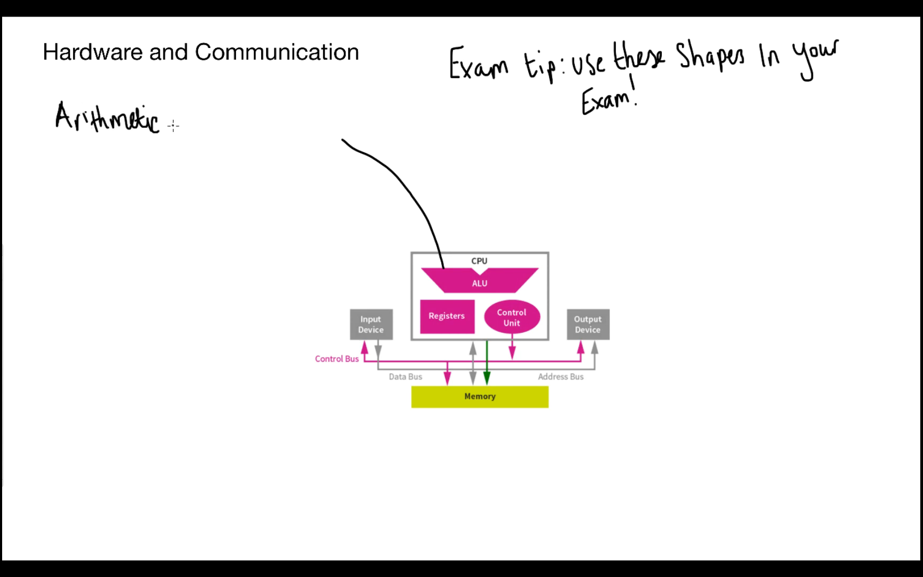
{"action": "type", "text": "Logic Unit"}
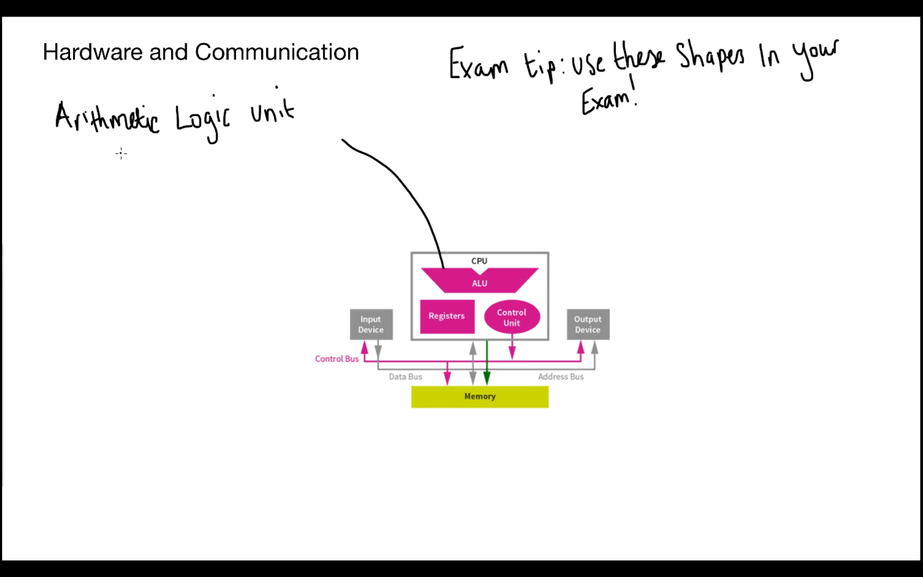
{"action": "mouse_move", "coordinate": [65, 154]}
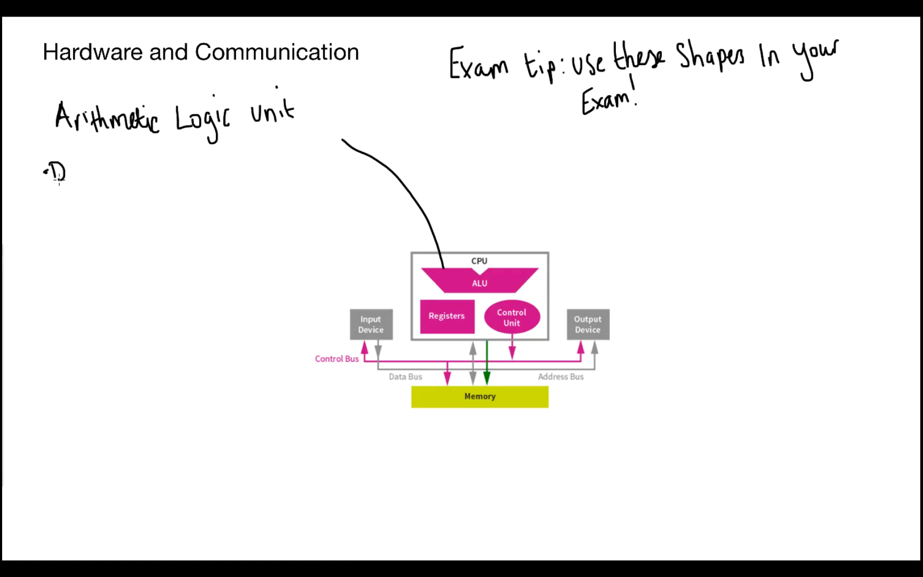
{"action": "type", "text": "Does all the C"}
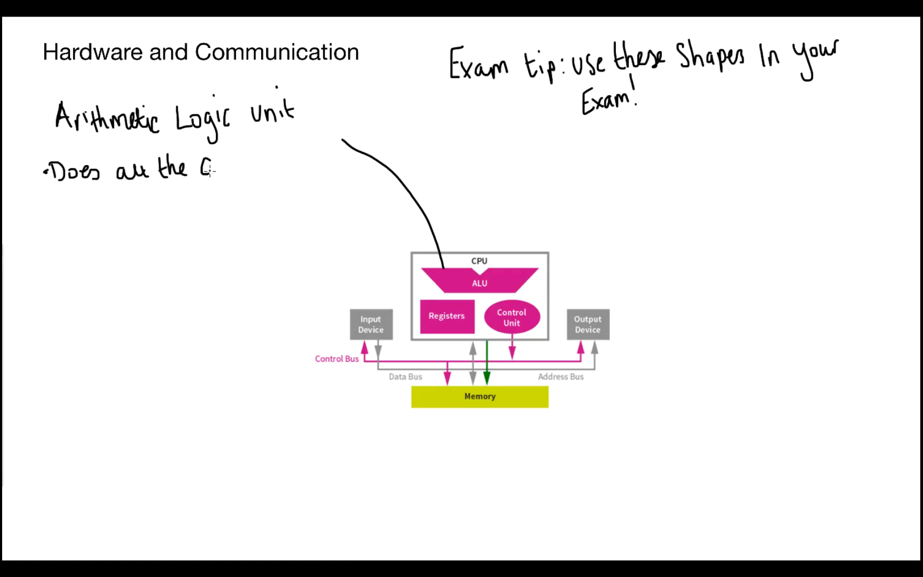
{"action": "type", "text": "calculations"}
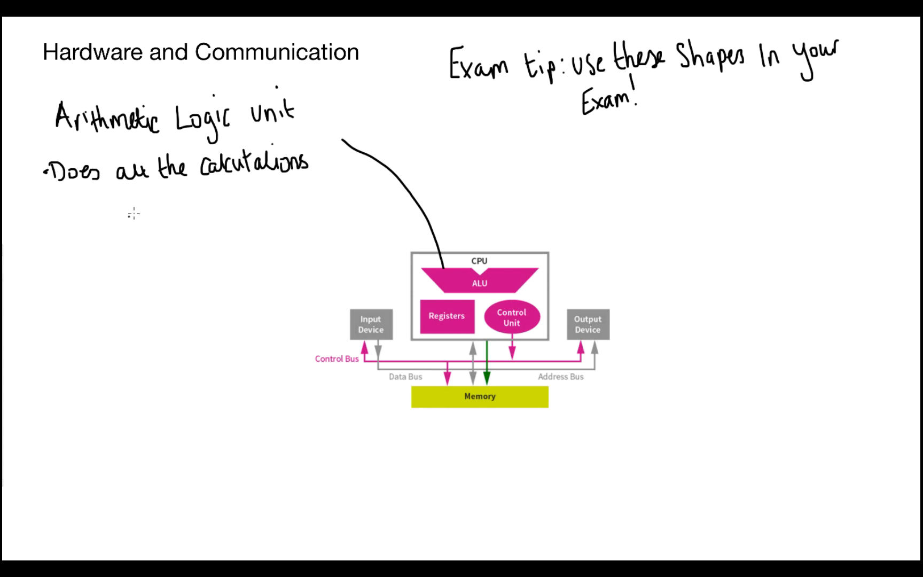
{"action": "type", "text": "allows"}
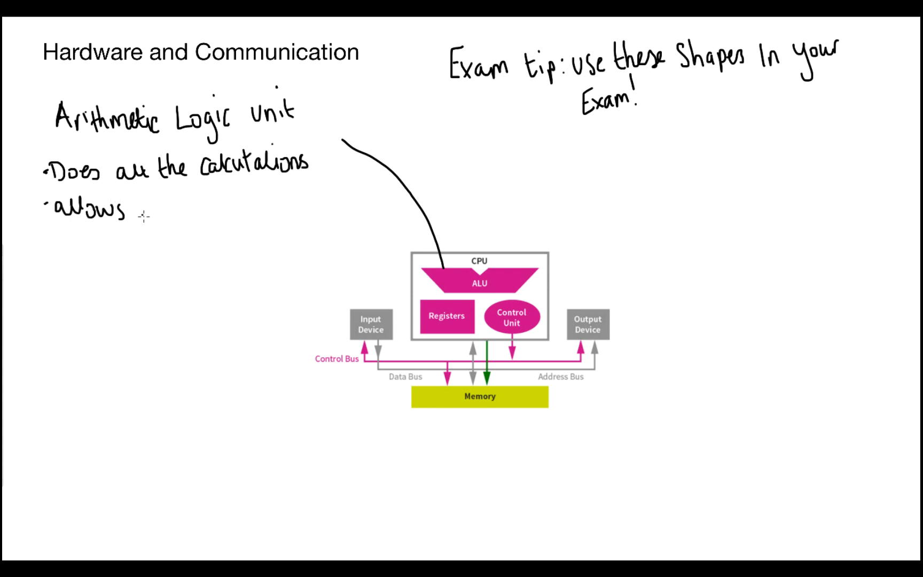
{"action": "type", "text": "for decision making"}
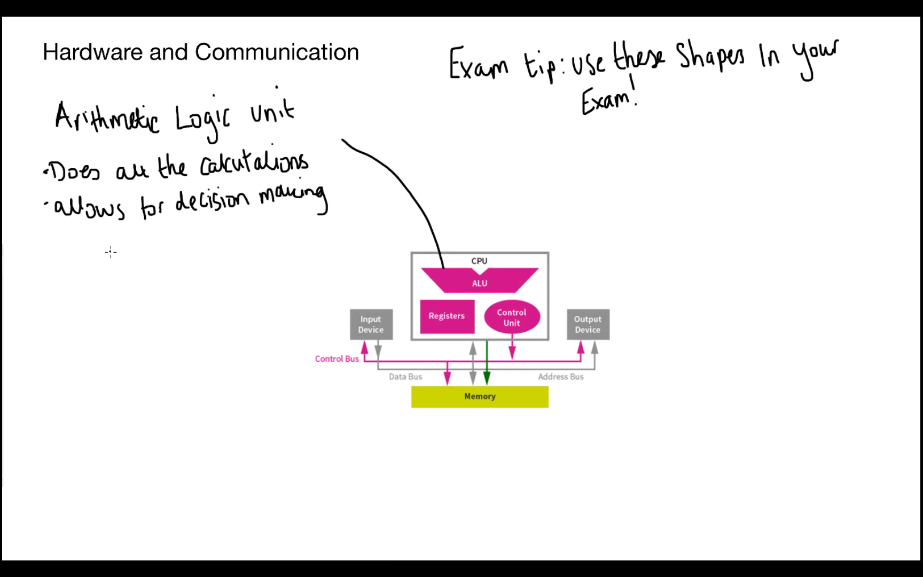
{"action": "type", "text": "by manipu"}
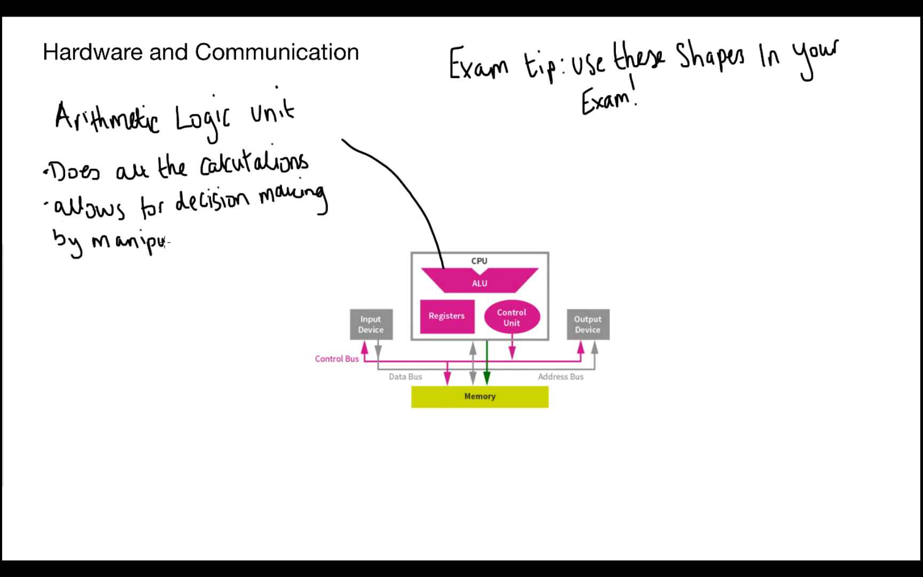
{"action": "type", "text": "manipulating data through"}
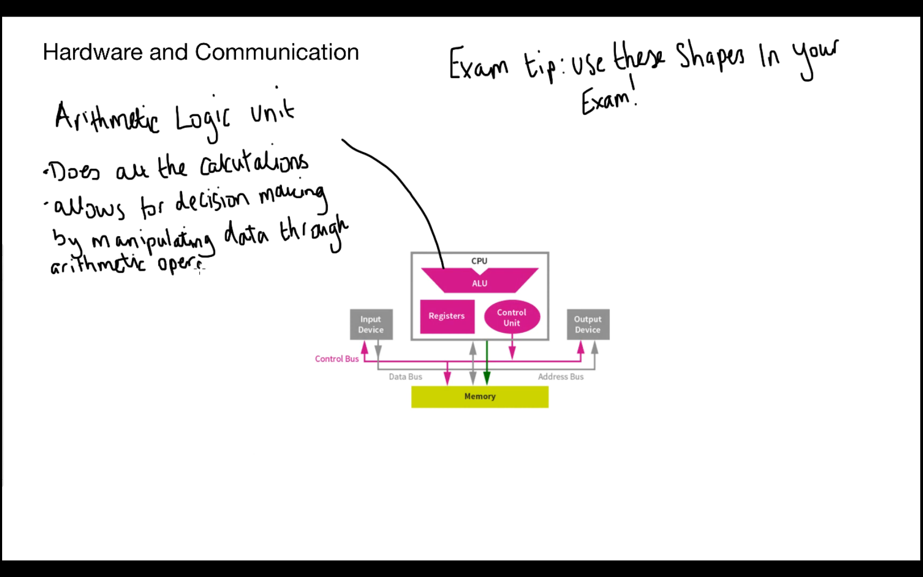
Add ALU operations: adding binary numbers and logical comparisons AND, OR, NOT
{"action": "type", "text": "operations"}
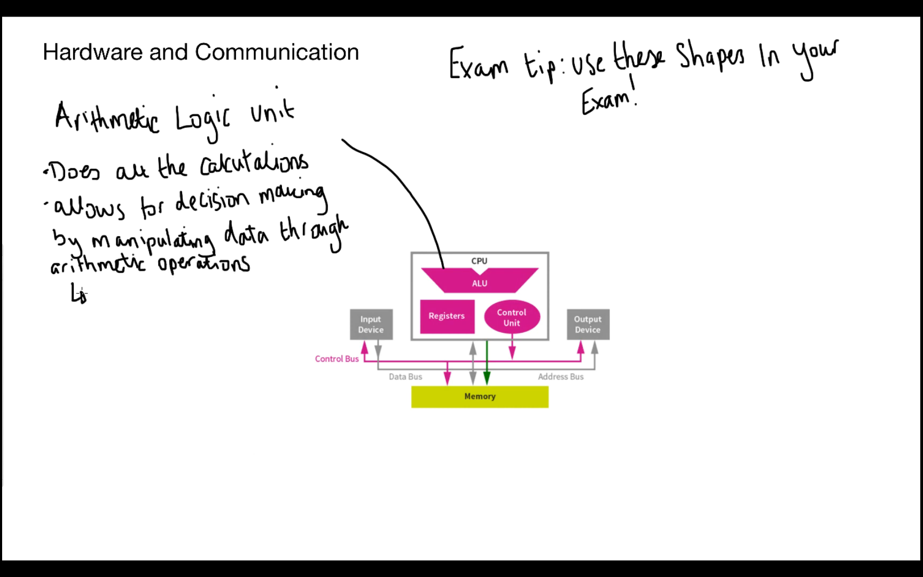
{"action": "type", "text": "adding binary numbers"}
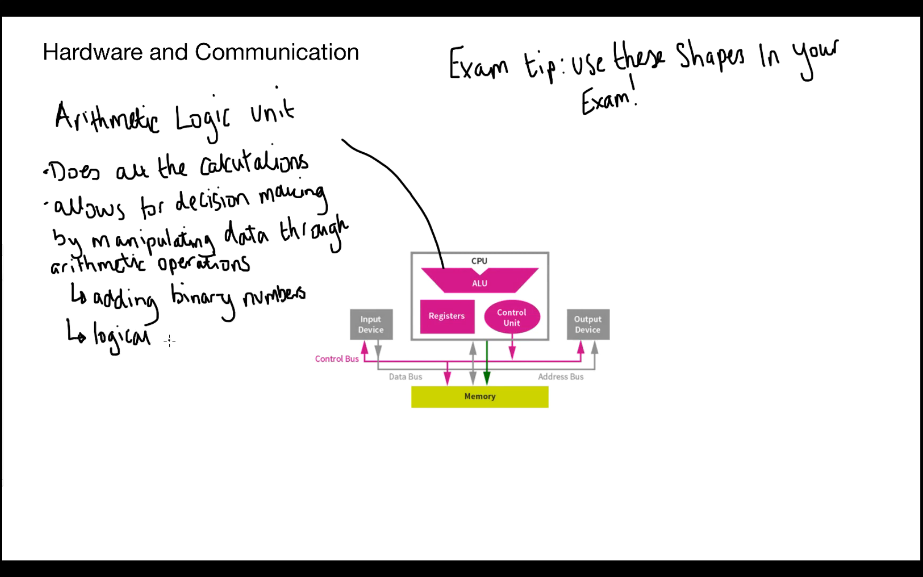
{"action": "type", "text": "comparisons"}
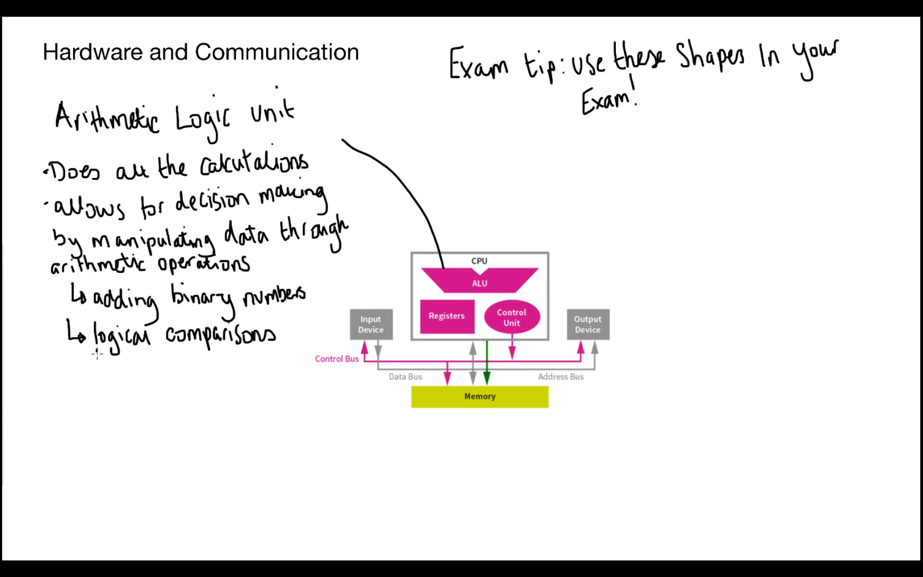
{"action": "type", "text": "AND OR"}
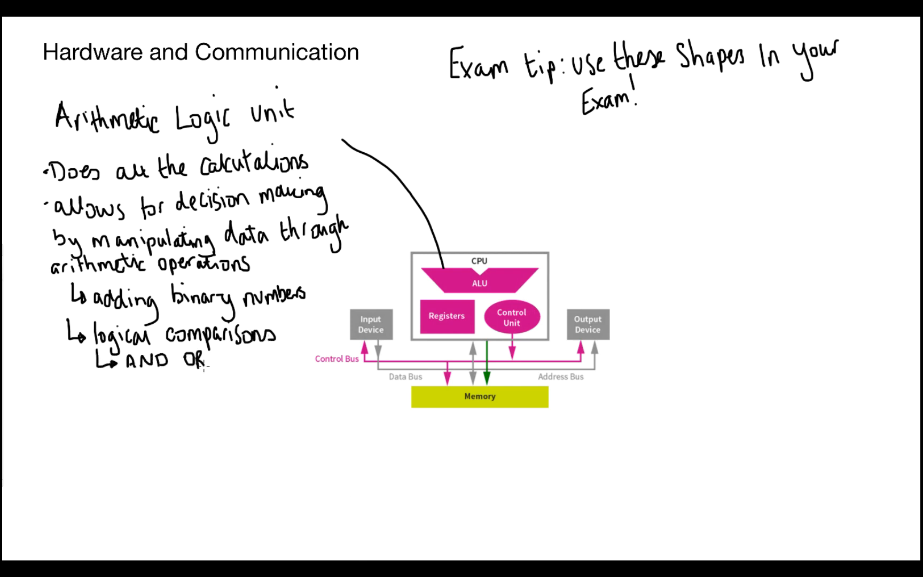
{"action": "type", "text": "NOT"}
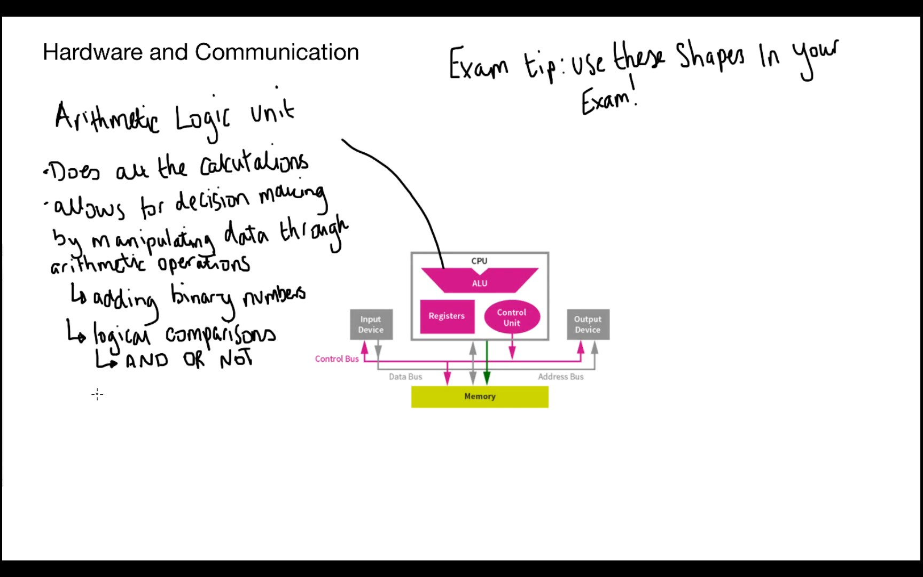
{"action": "mouse_move", "coordinate": [97, 406]}
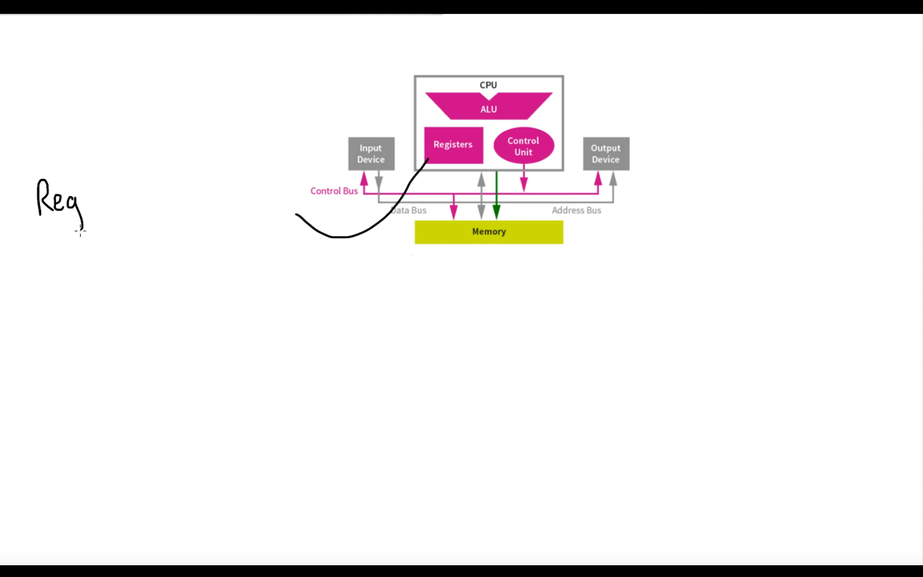
Handwrite 'Registers – small / fast access / temp storage' and begin the 'PC - Program Counter' entry
{"action": "type", "text": "isters"}
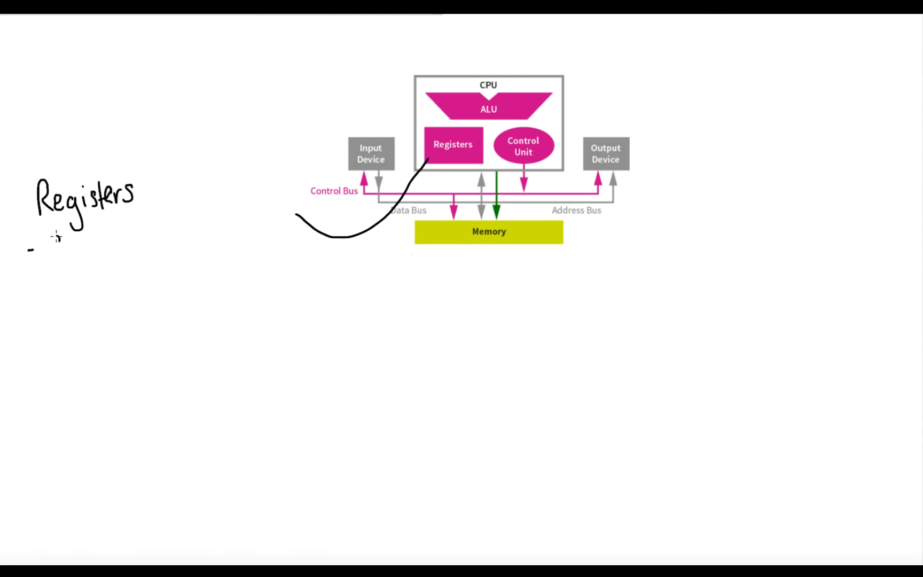
{"action": "type", "text": "Small /"}
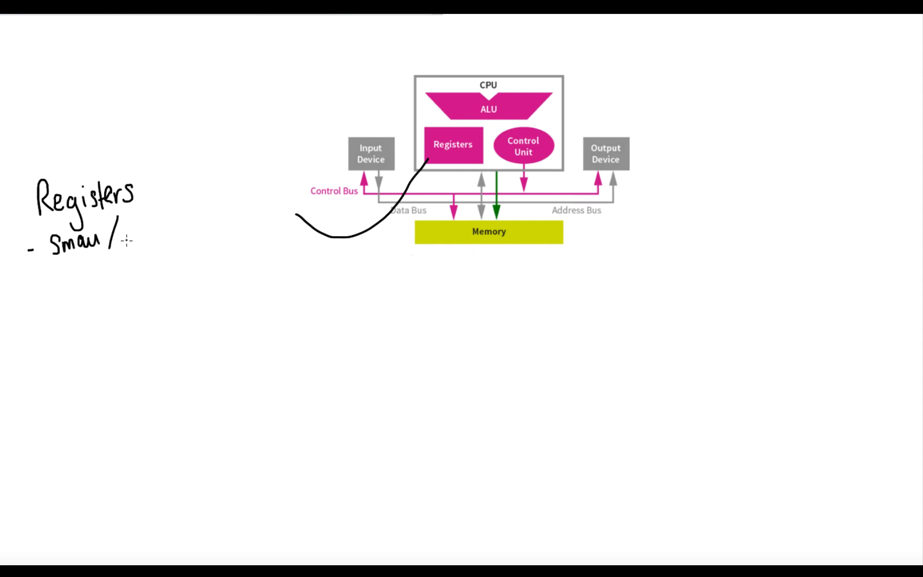
{"action": "type", "text": "fast a"}
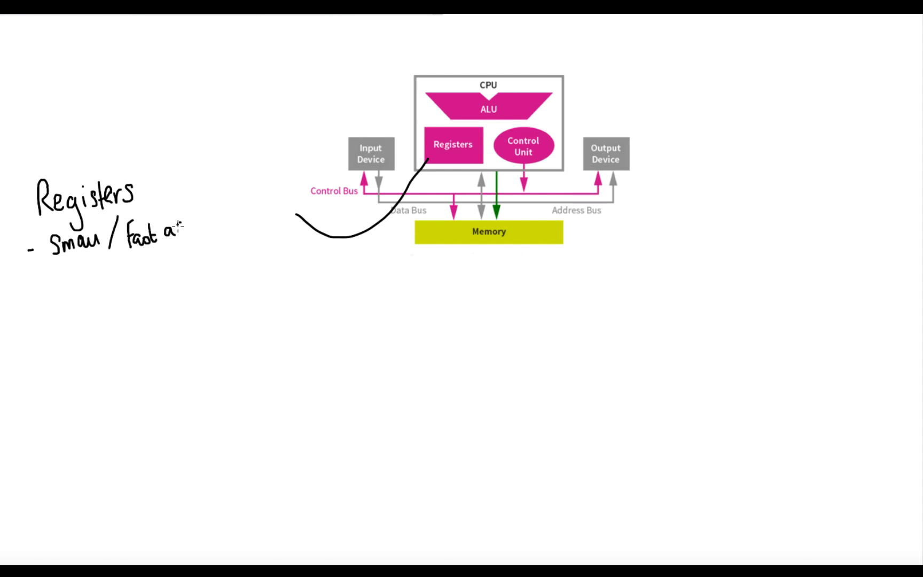
{"action": "type", "text": "access/L"}
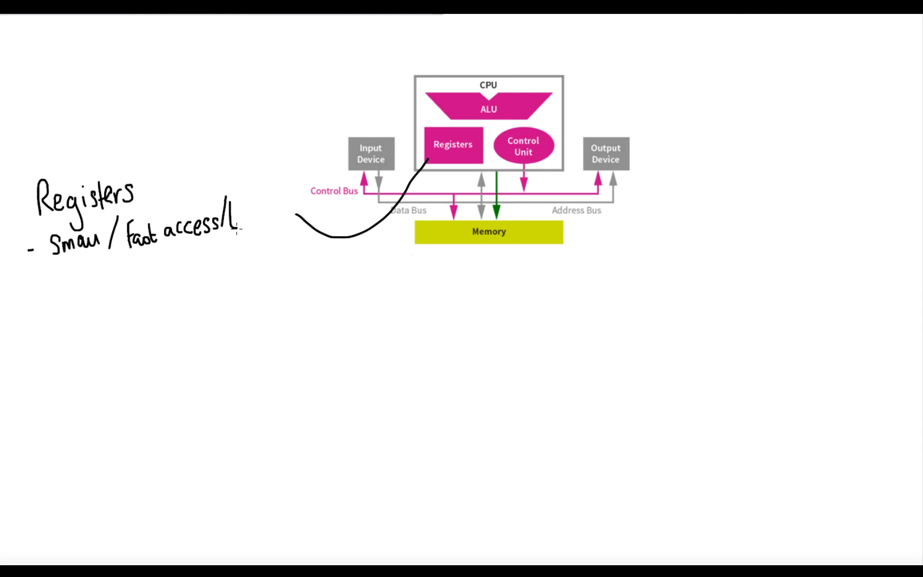
{"action": "type", "text": "temp Storage"}
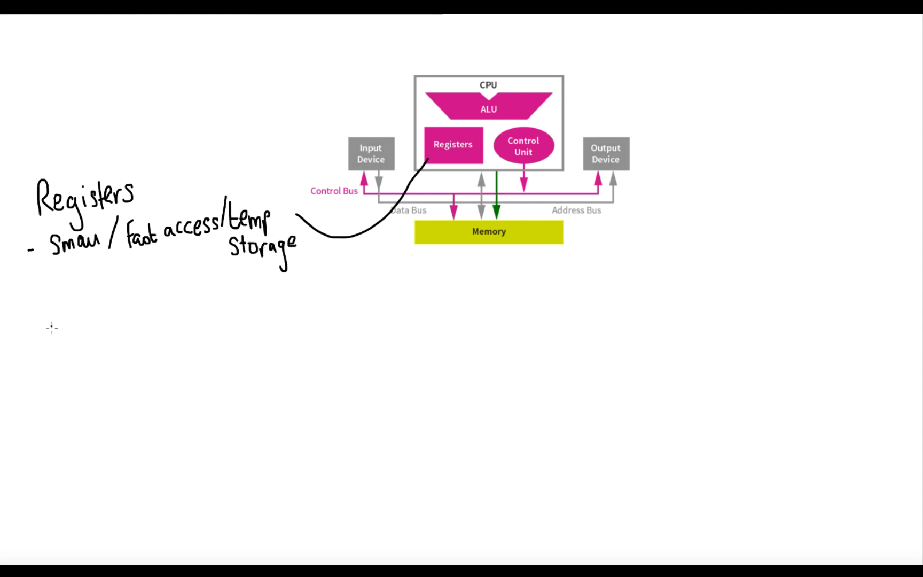
{"action": "type", "text": "PC -Prog"}
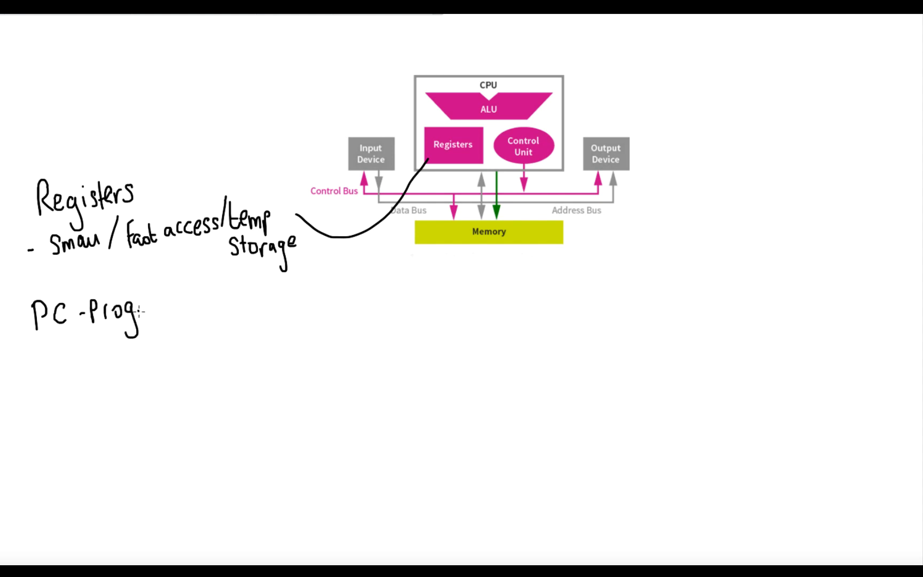
Finish Program Counter and define MAR as Memory address register
{"action": "type", "text": "ram Counter"}
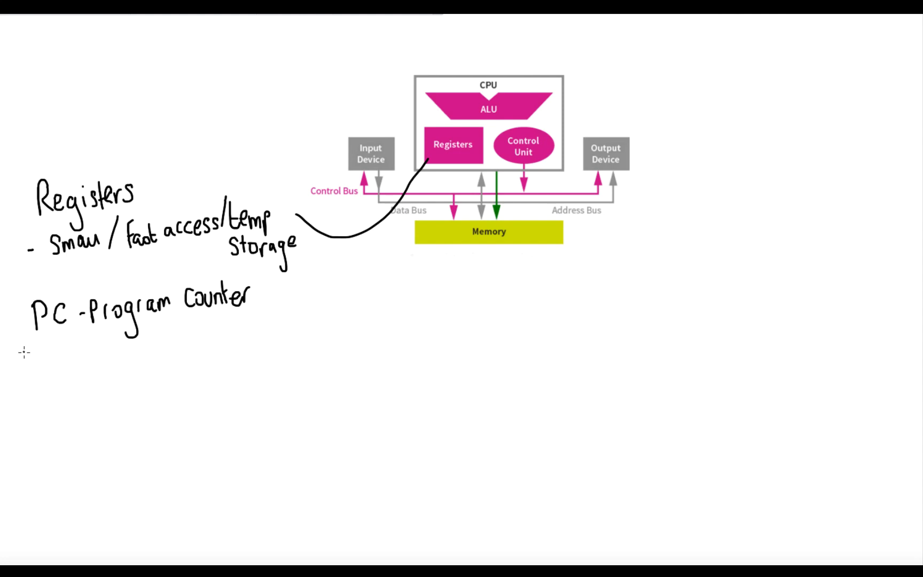
{"action": "type", "text": "M"}
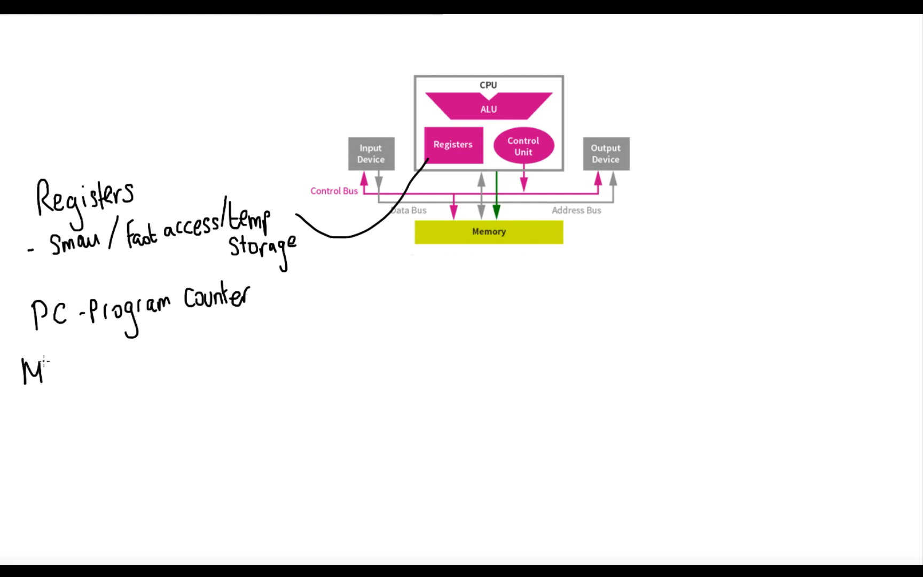
{"action": "type", "text": "MAR-Memory"}
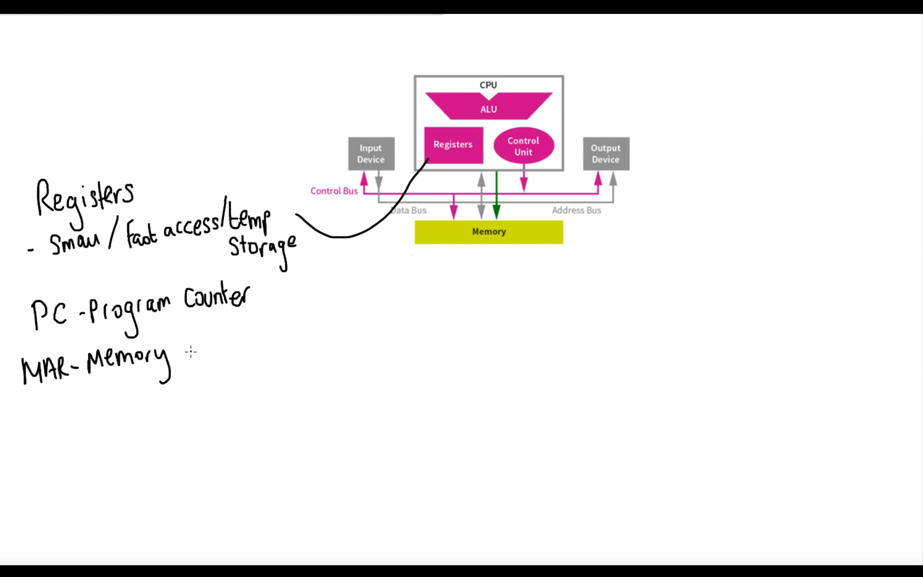
{"action": "type", "text": "address register"}
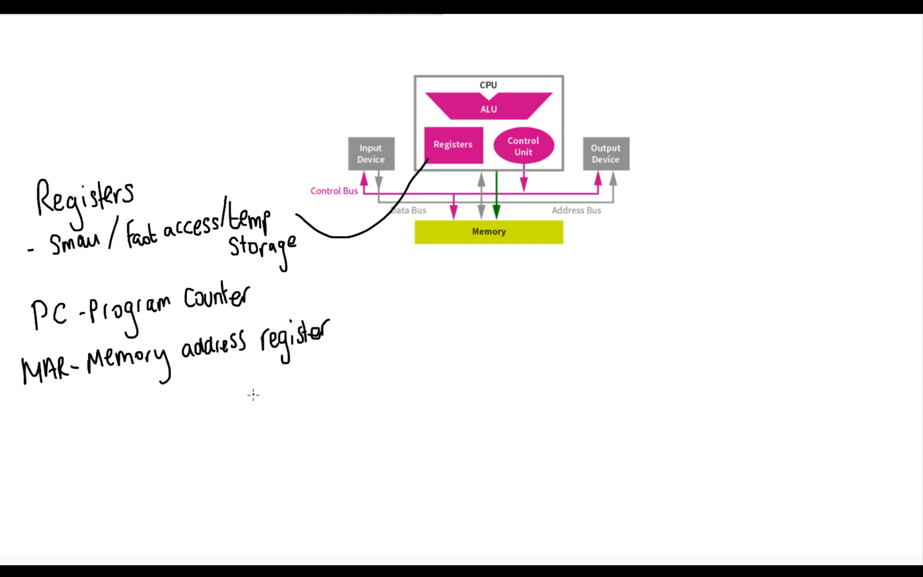
{"action": "mouse_move", "coordinate": [211, 423]}
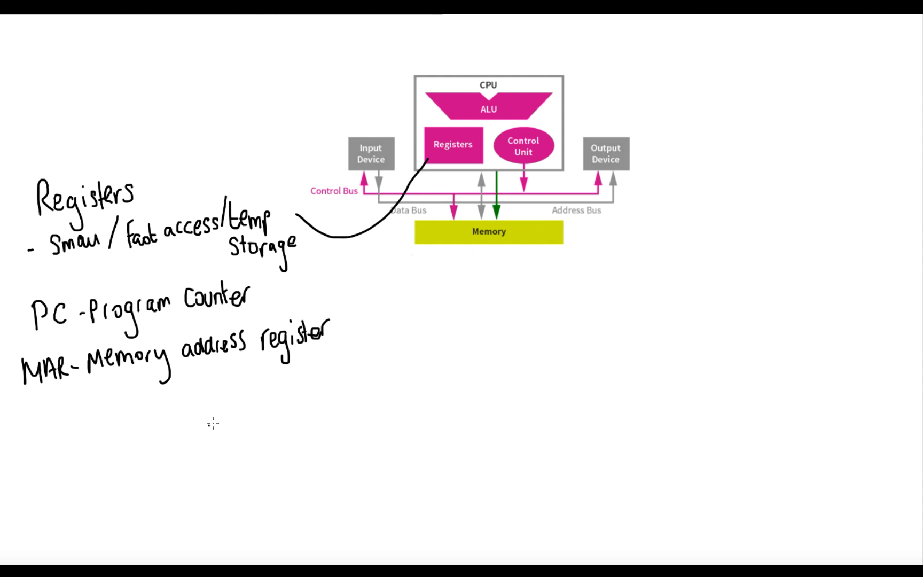
{"action": "mouse_move", "coordinate": [167, 458]}
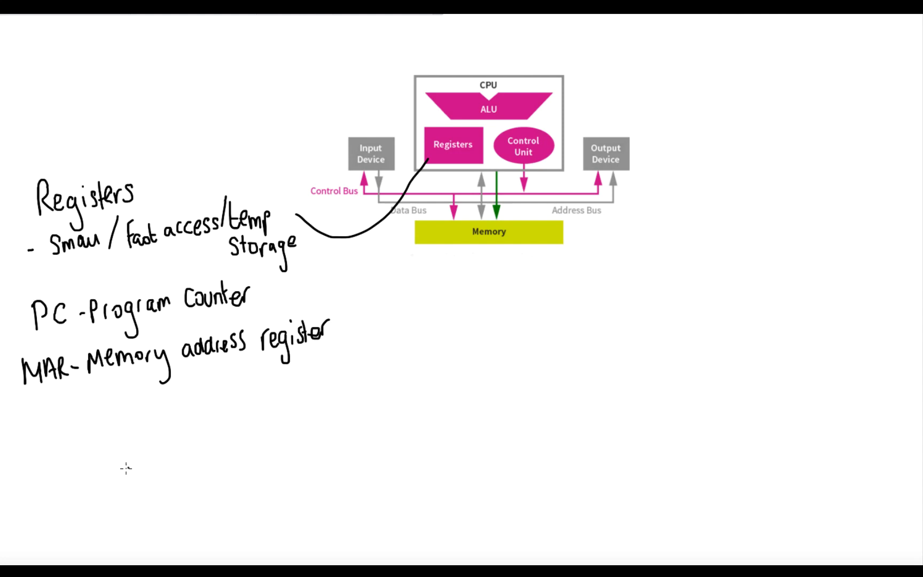
{"action": "mouse_move", "coordinate": [93, 459]}
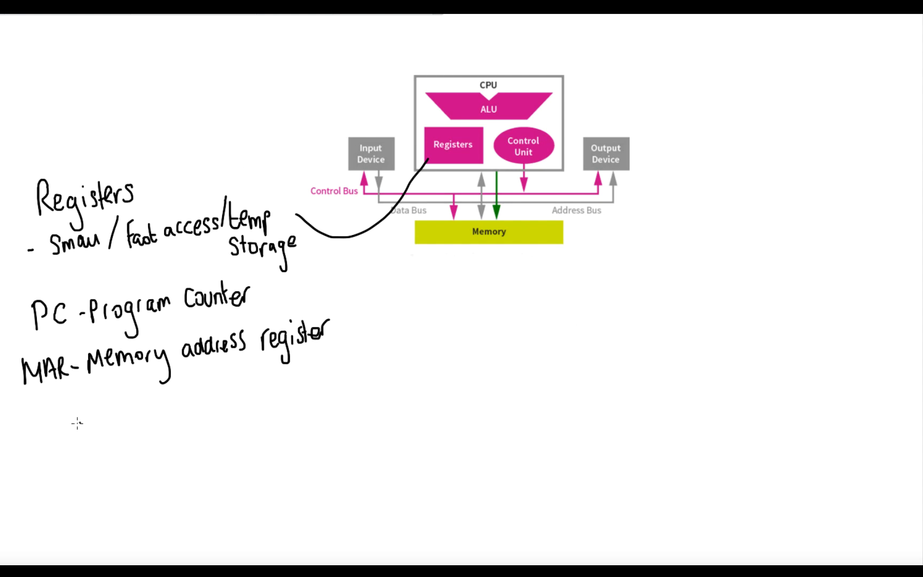
{"action": "mouse_move", "coordinate": [79, 424]}
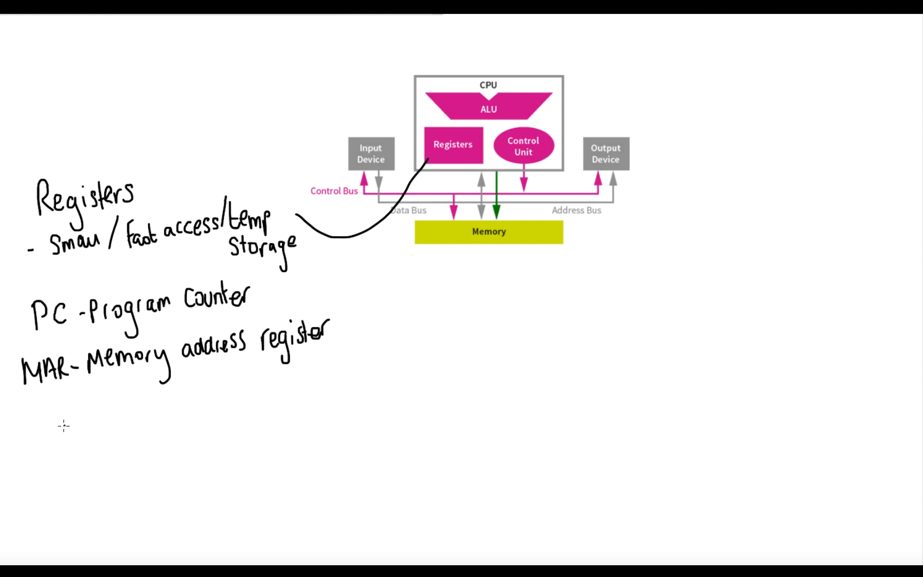
Define MDR as Memory data register and begin the CIR line
{"action": "type", "text": "MDR- Mem"}
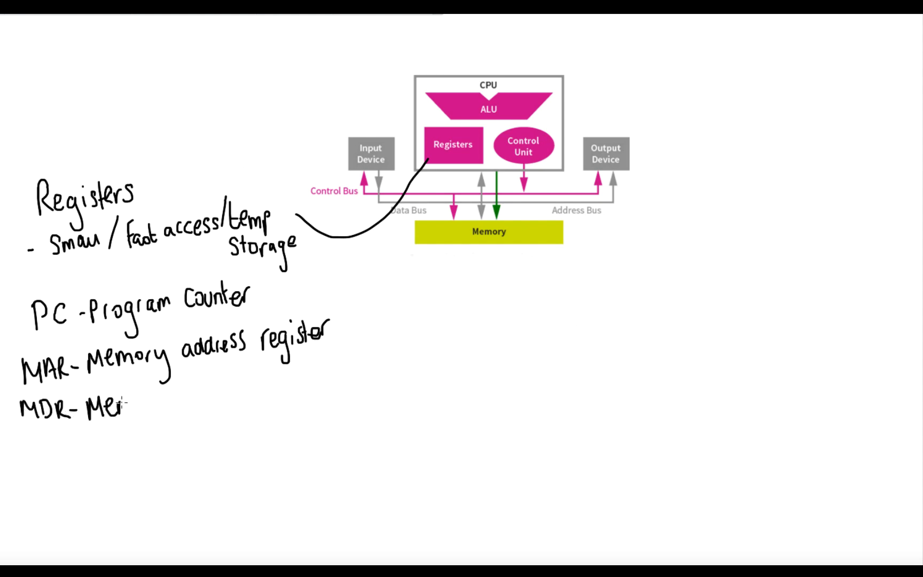
{"action": "type", "text": "Memory data re"}
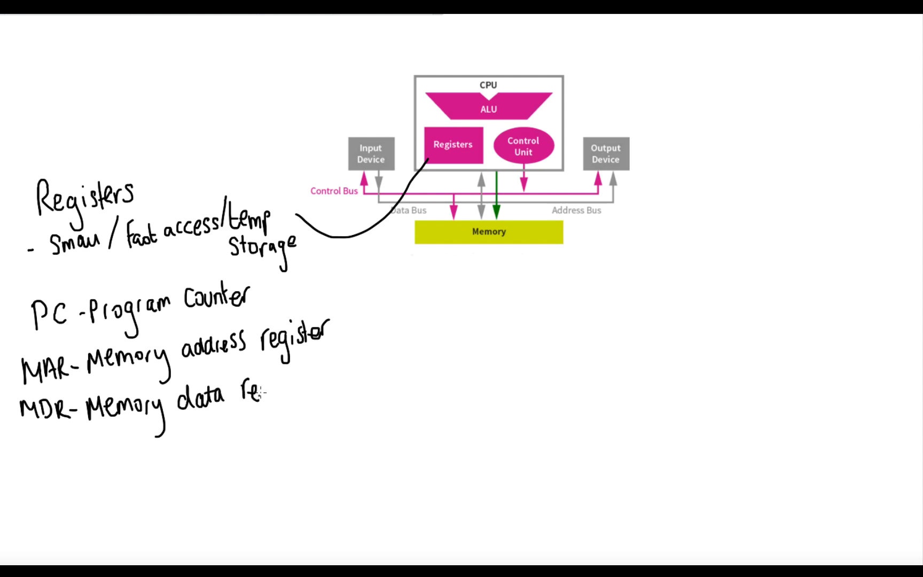
{"action": "type", "text": "gister"}
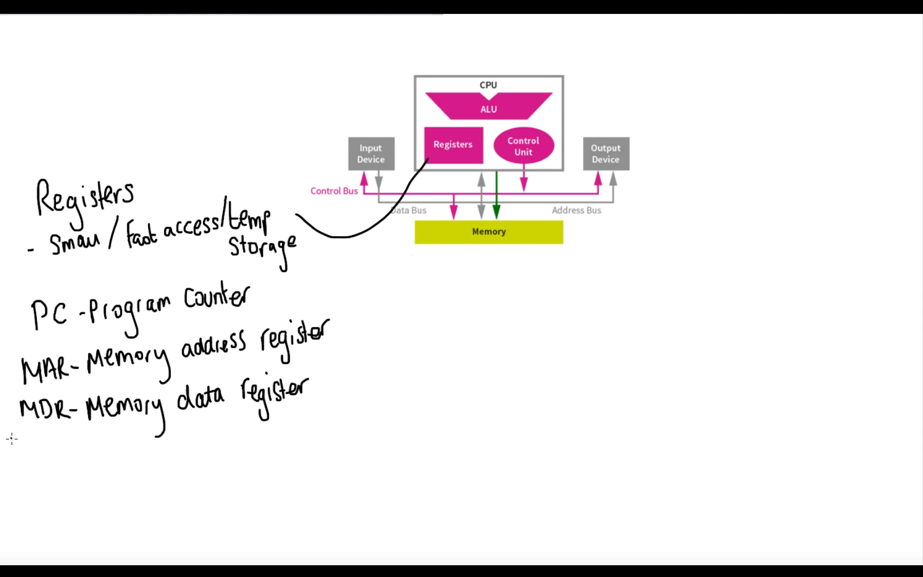
{"action": "type", "text": "CIR- Current Instruction reg"}
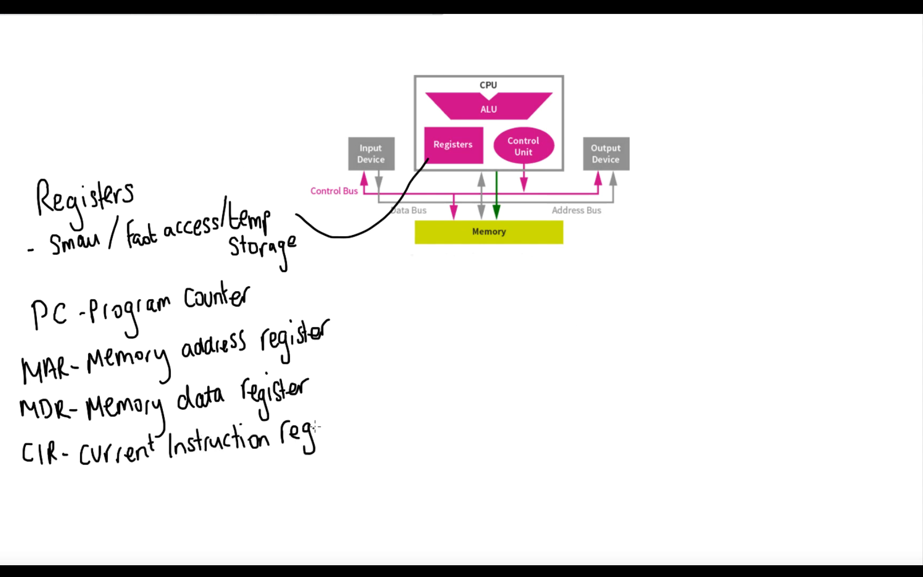
Finish 'Current Instruction register' and add 'ACC - Accumulator - Inside ALU!'
{"action": "type", "text": "ister"}
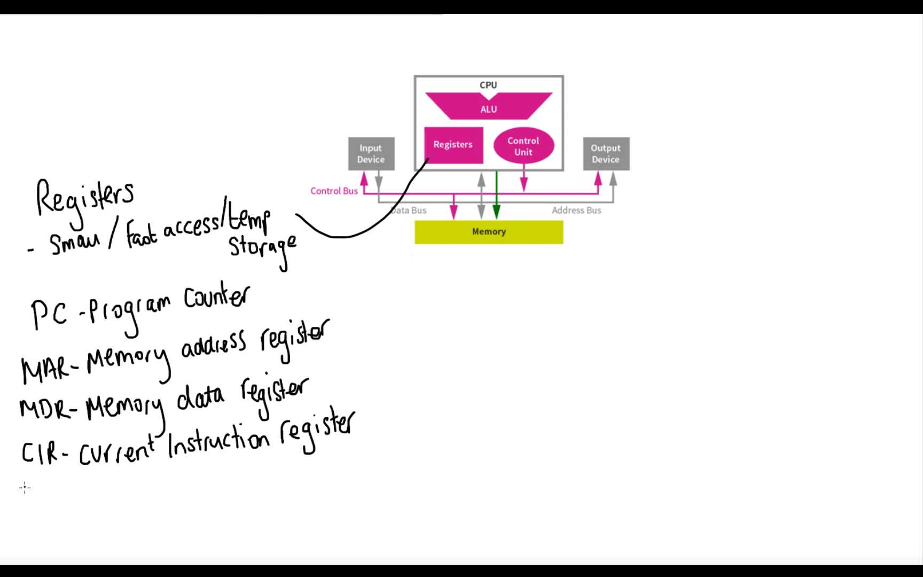
{"action": "type", "text": "ACC - ACCU"}
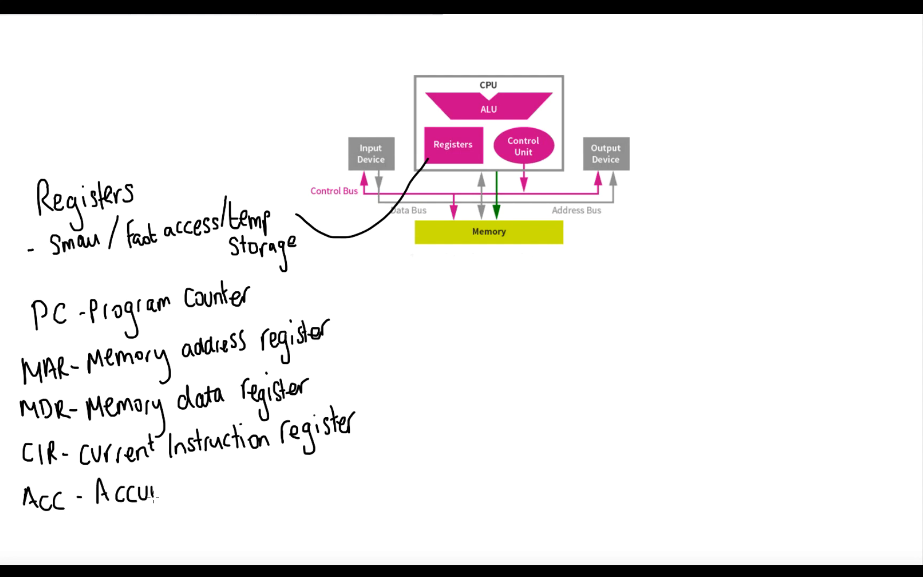
{"action": "type", "text": "mulator -"}
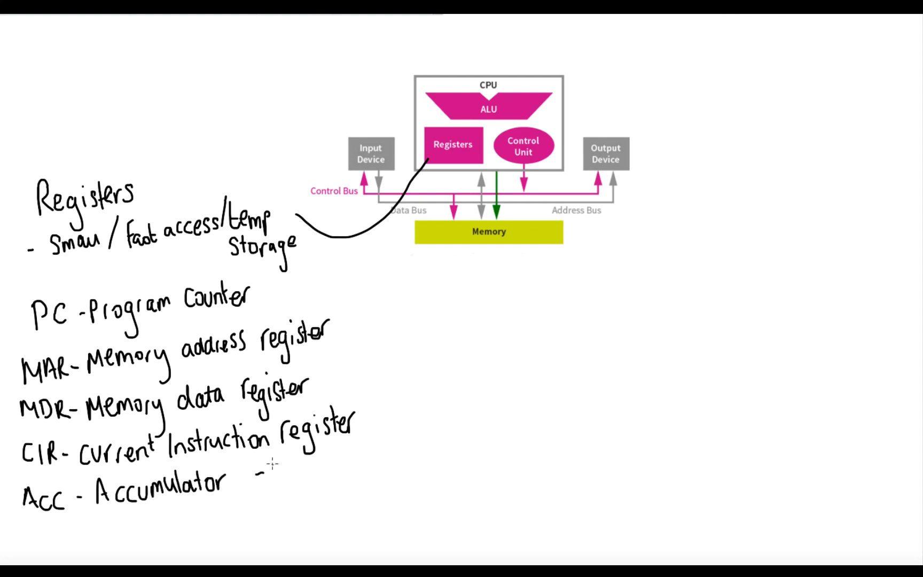
{"action": "type", "text": "Inside ALU!"}
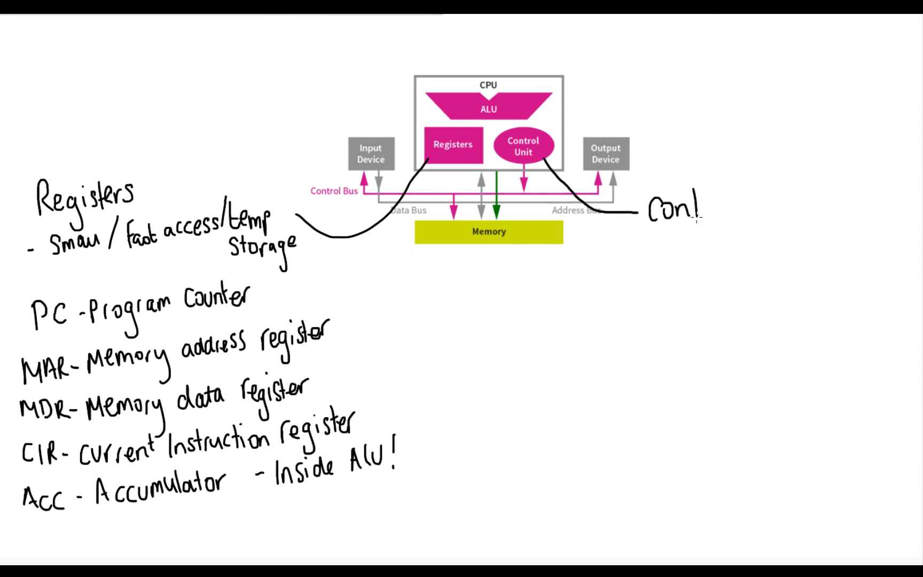
Handwrite 'Control unit/clock' notes: manages FDE cycle, decodes and synchronises control signals
{"action": "type", "text": "Control unit/clock"}
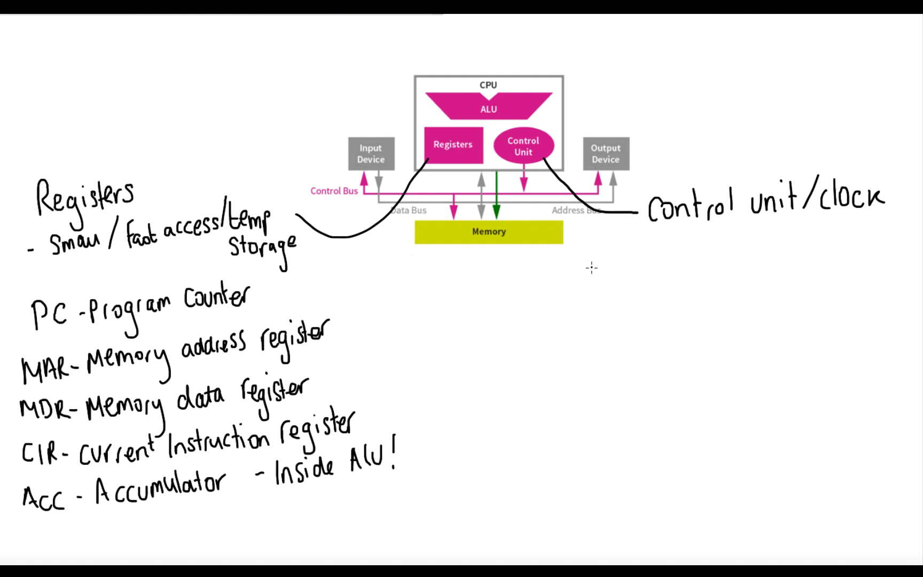
{"action": "type", "text": "Manages FDE cycle"}
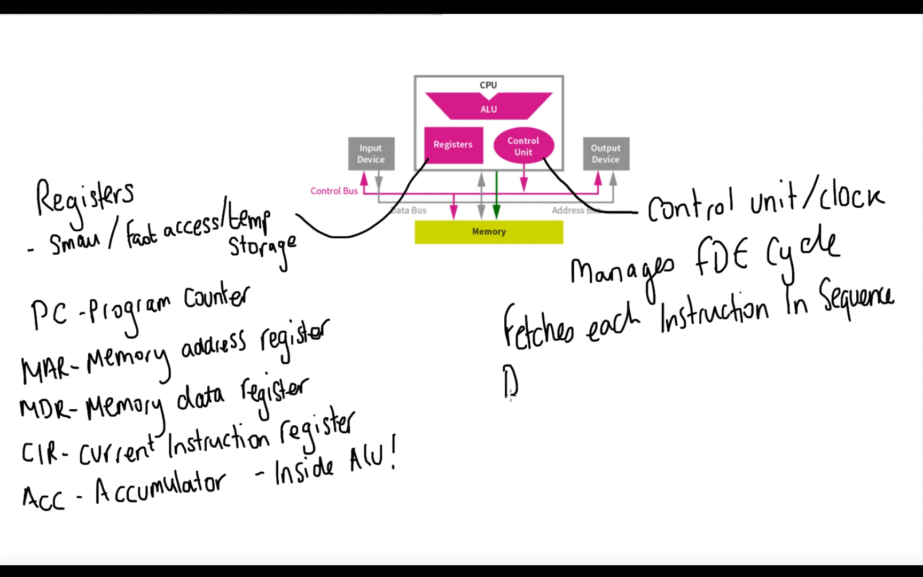
{"action": "type", "text": "Decodes and Syn"}
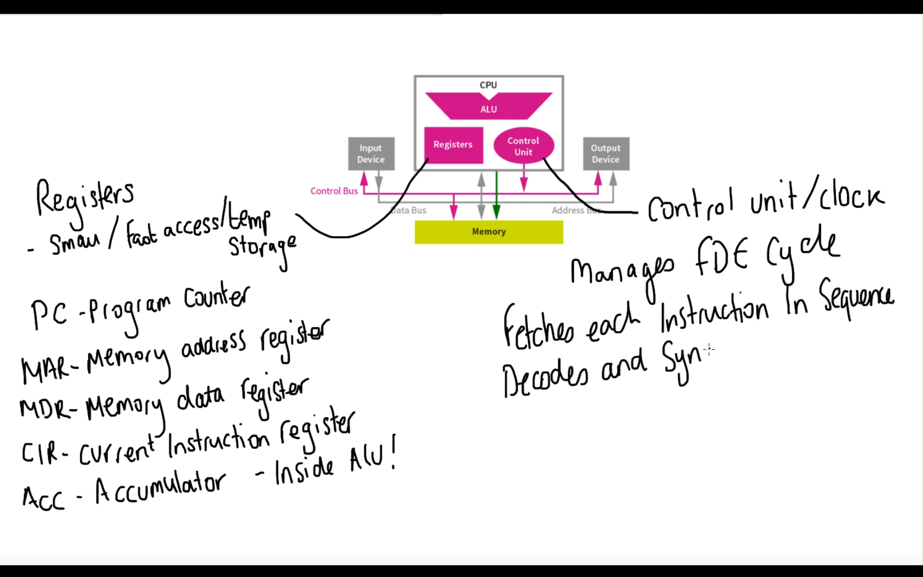
{"action": "type", "text": "chronises"}
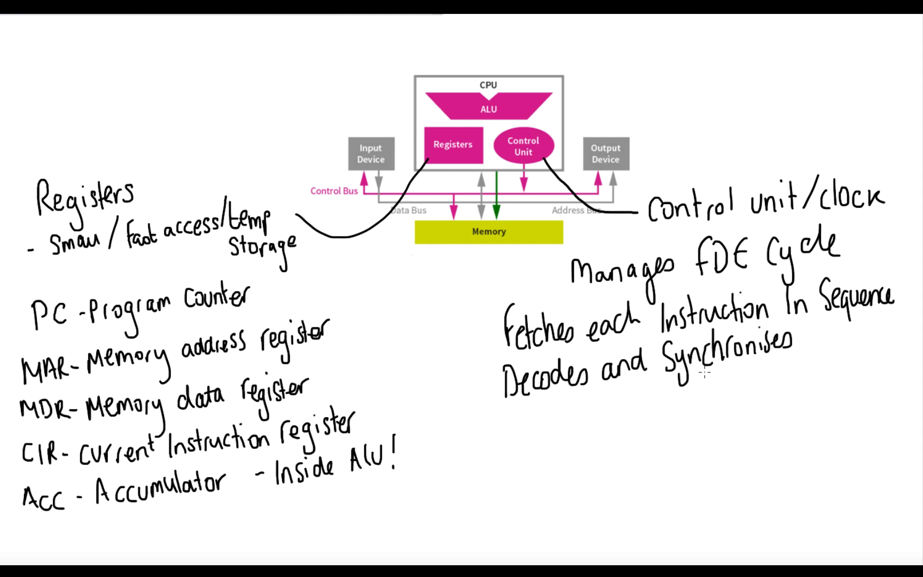
{"action": "type", "text": "Control Signals"}
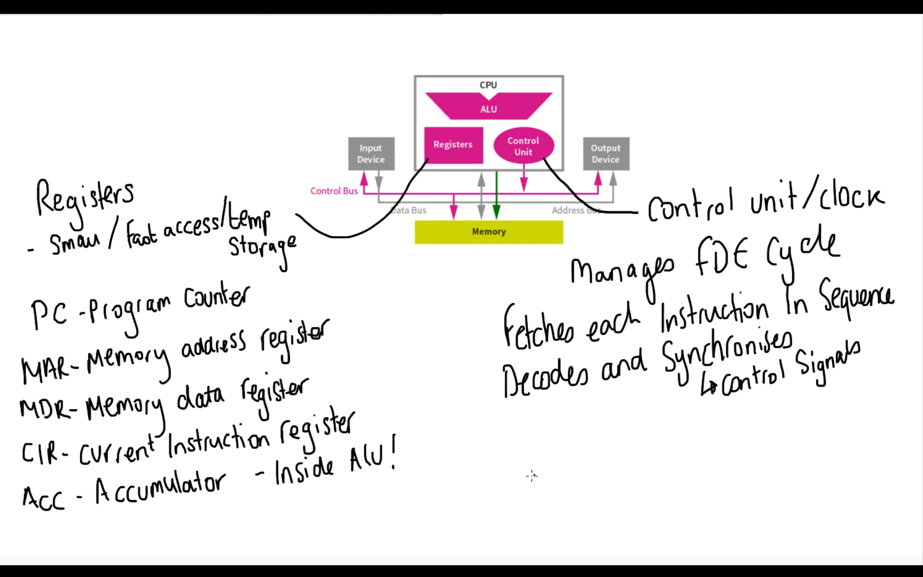
{"action": "mouse_move", "coordinate": [518, 465]}
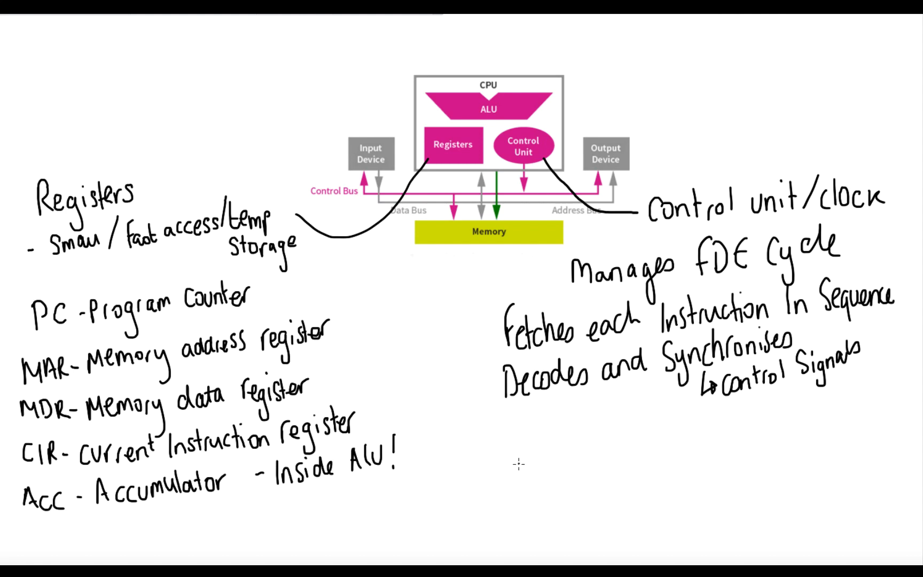
Add that the control unit is responsible for how instructions are executed
{"action": "type", "text": "-R"}
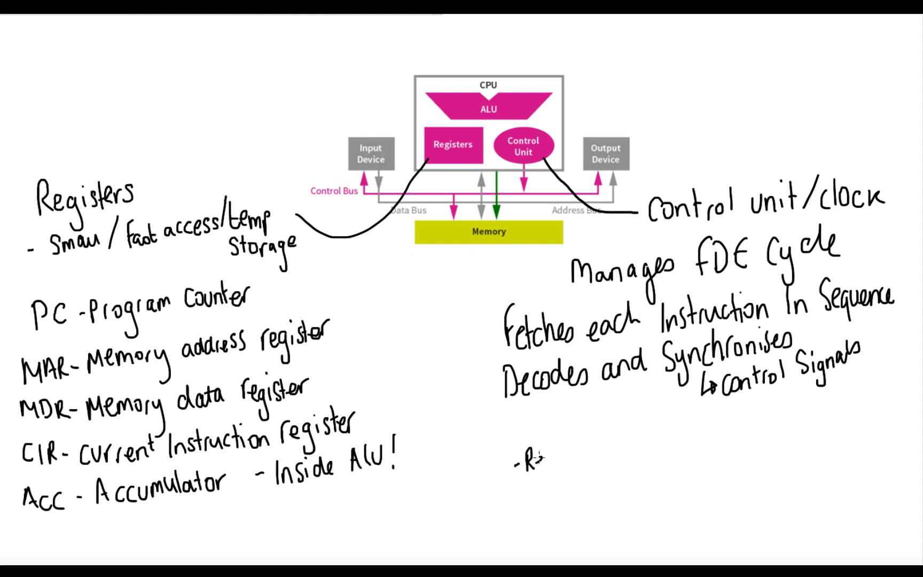
{"action": "type", "text": "Responsible"}
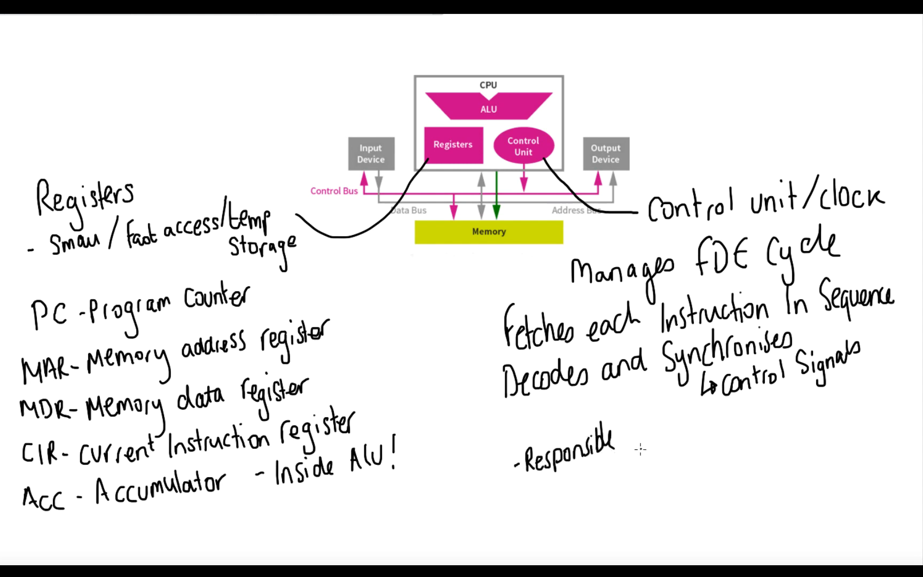
{"action": "type", "text": "for how"}
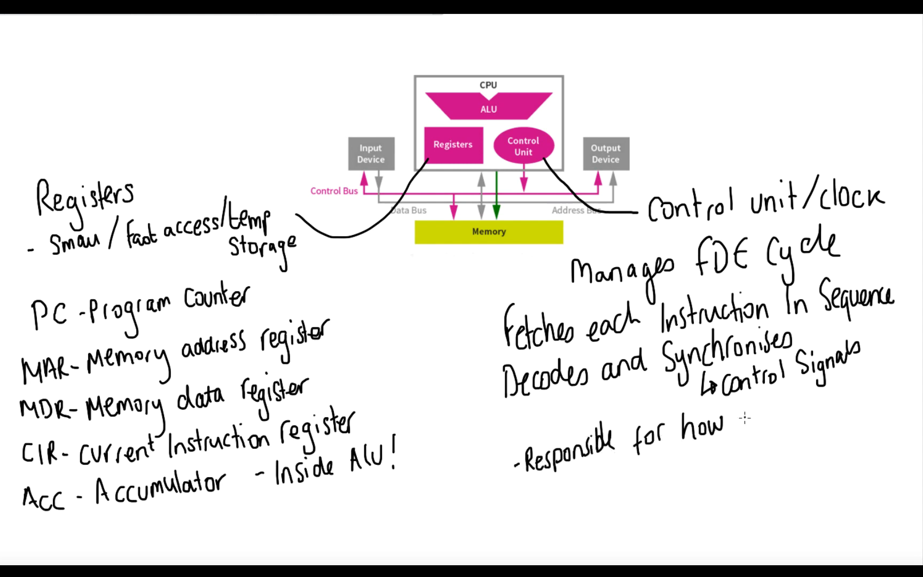
{"action": "type", "text": "Instructions"}
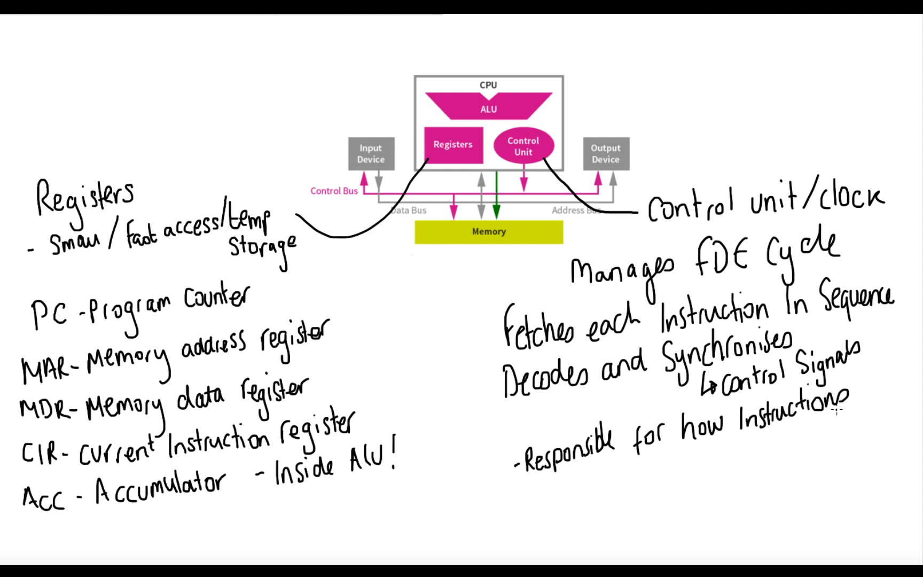
{"action": "type", "text": "are exe"}
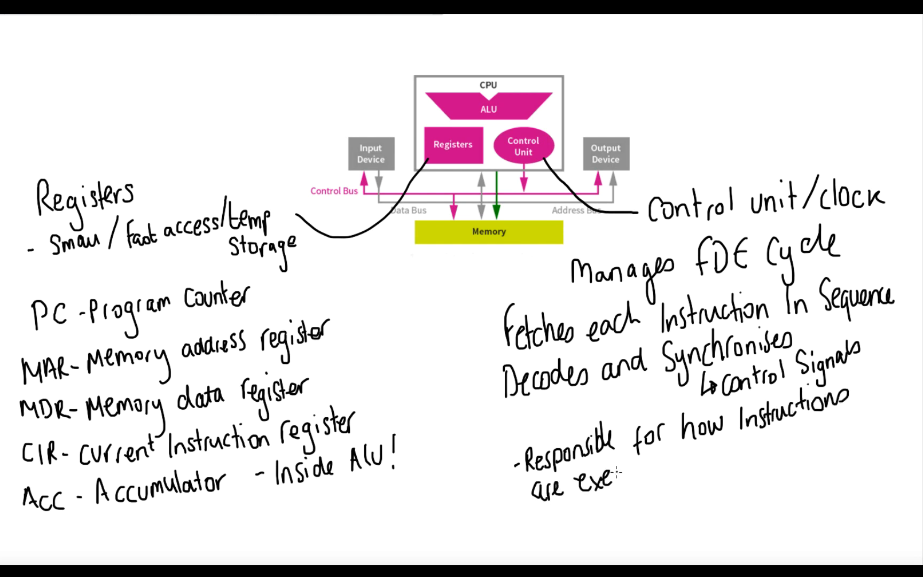